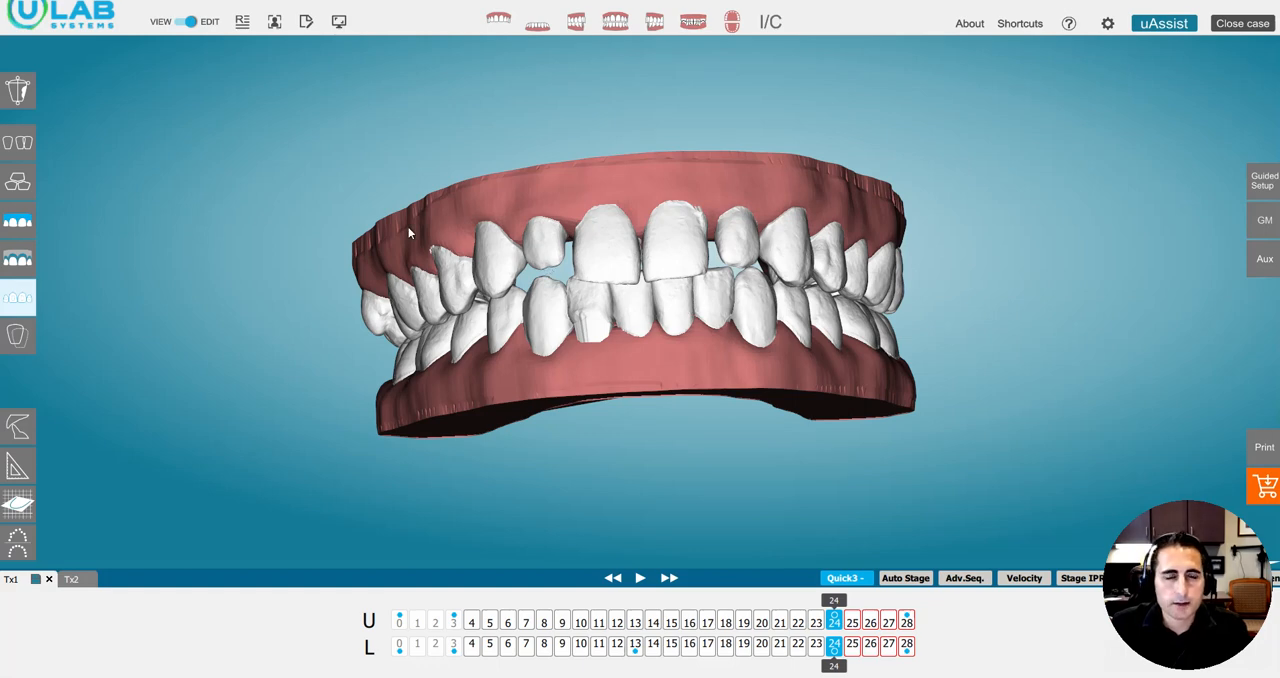
Step: Orbit the Tx1 model to inspect both sides of the bite, returning to a frontal view
{"action": "left_click_drag", "start_coordinate": [408, 232], "coordinate": [698, 242]}
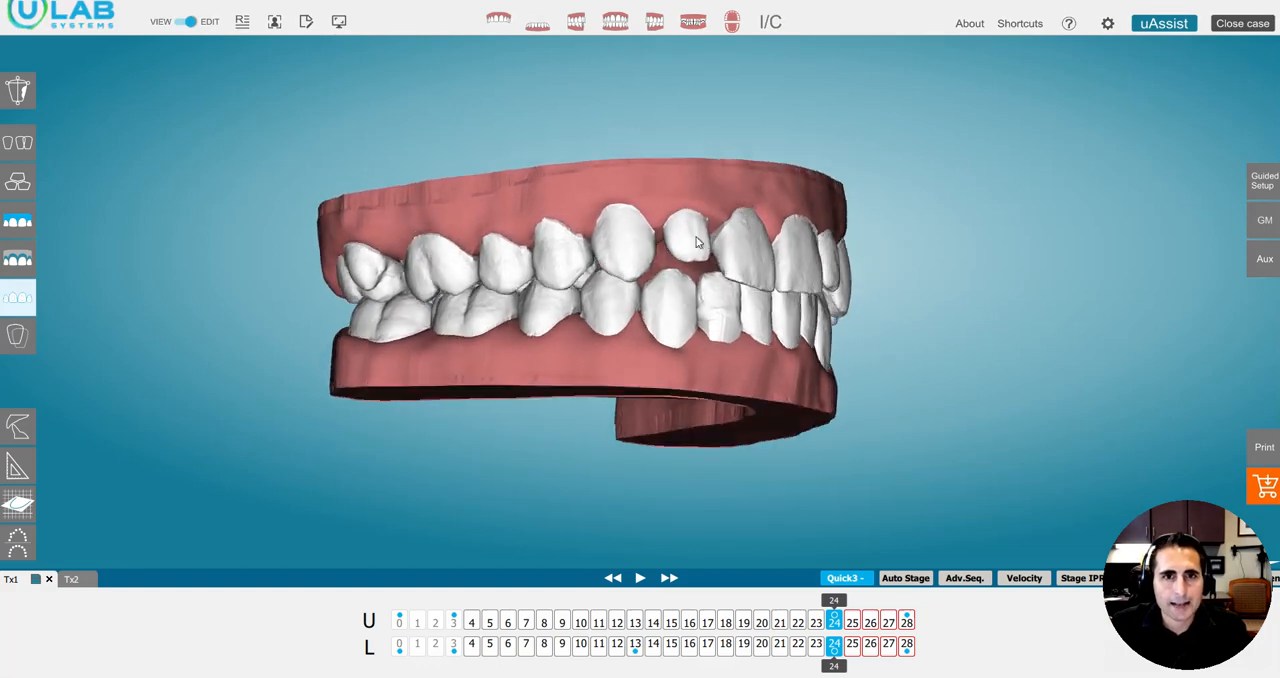
{"action": "left_click_drag", "start_coordinate": [698, 242], "coordinate": [610, 268]}
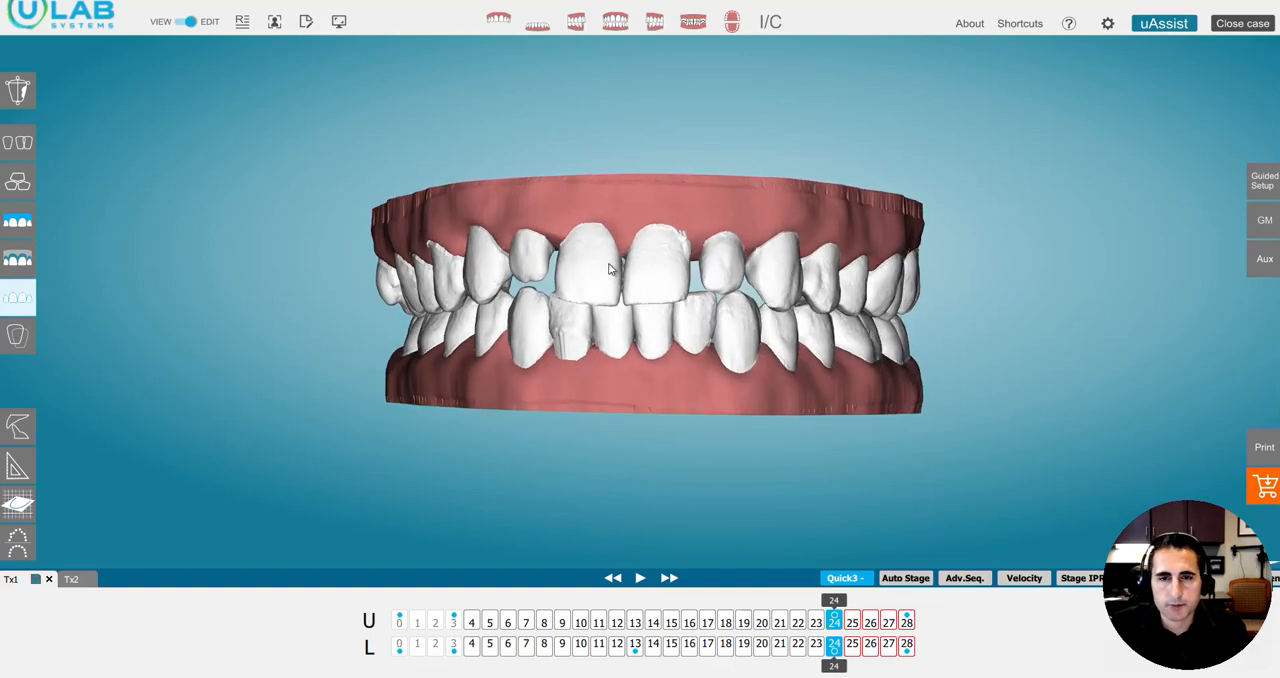
{"action": "left_click", "coordinate": [18, 142]}
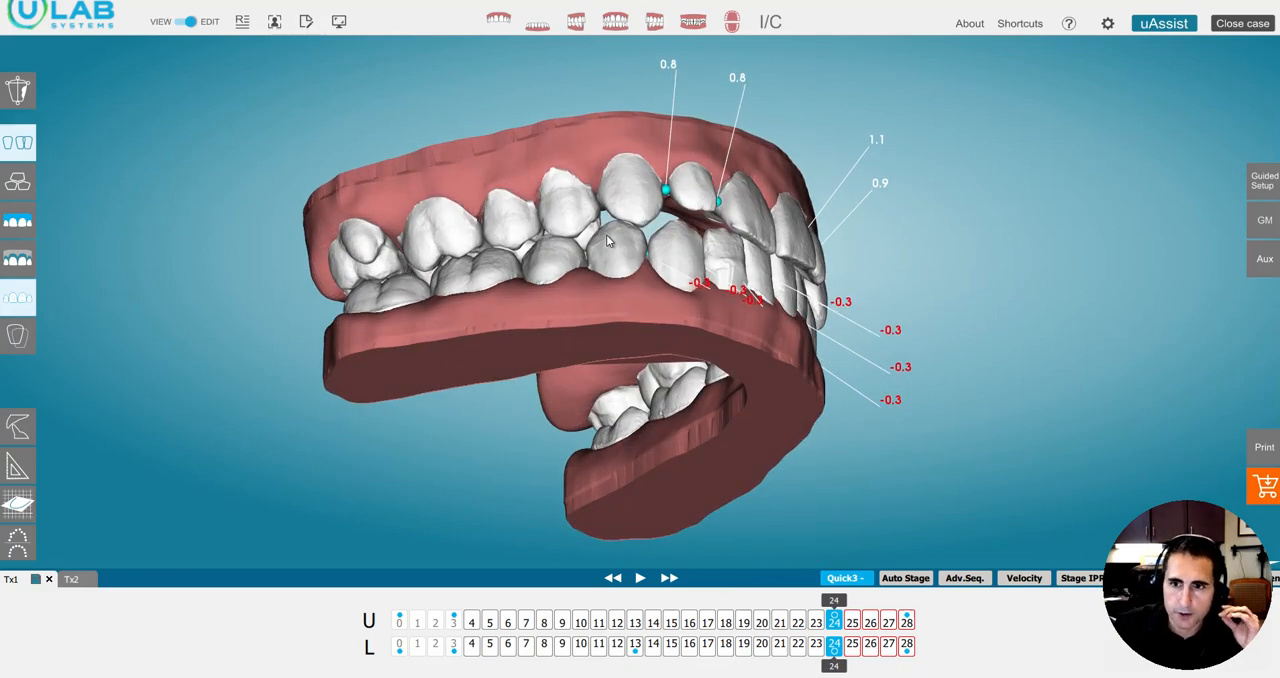
{"action": "left_click_drag", "start_coordinate": [605, 240], "coordinate": [510, 290]}
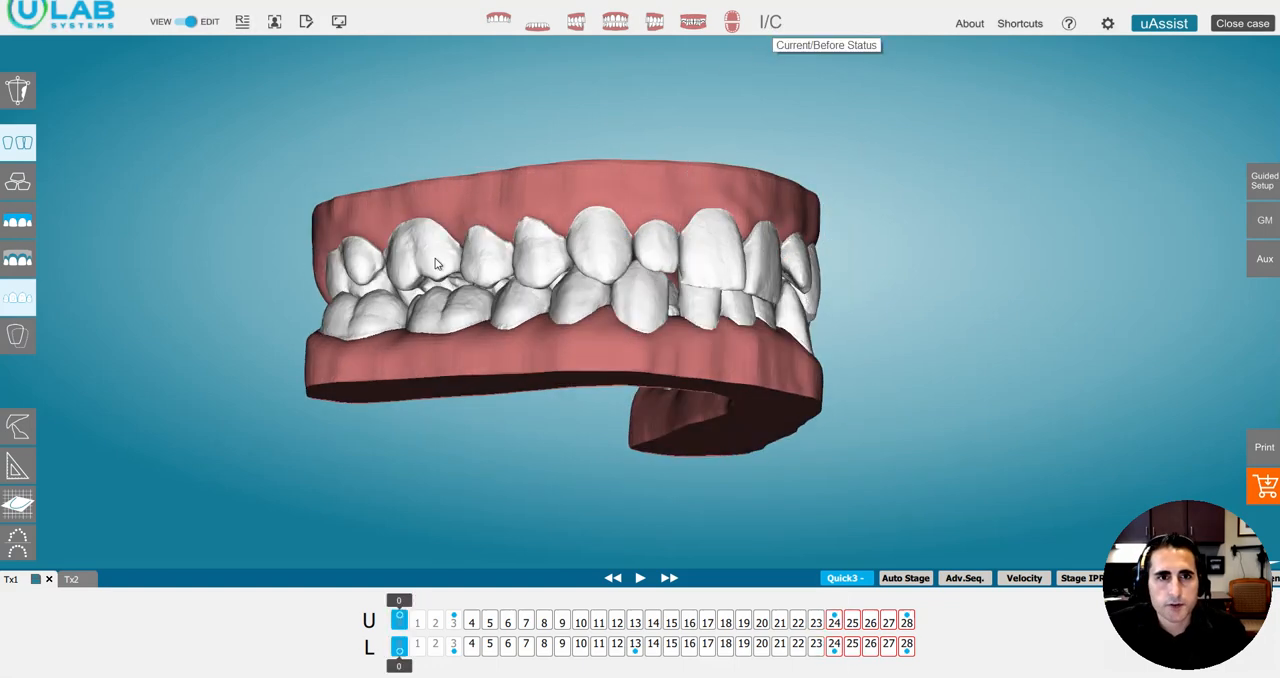
{"action": "left_click_drag", "start_coordinate": [435, 263], "coordinate": [480, 220]}
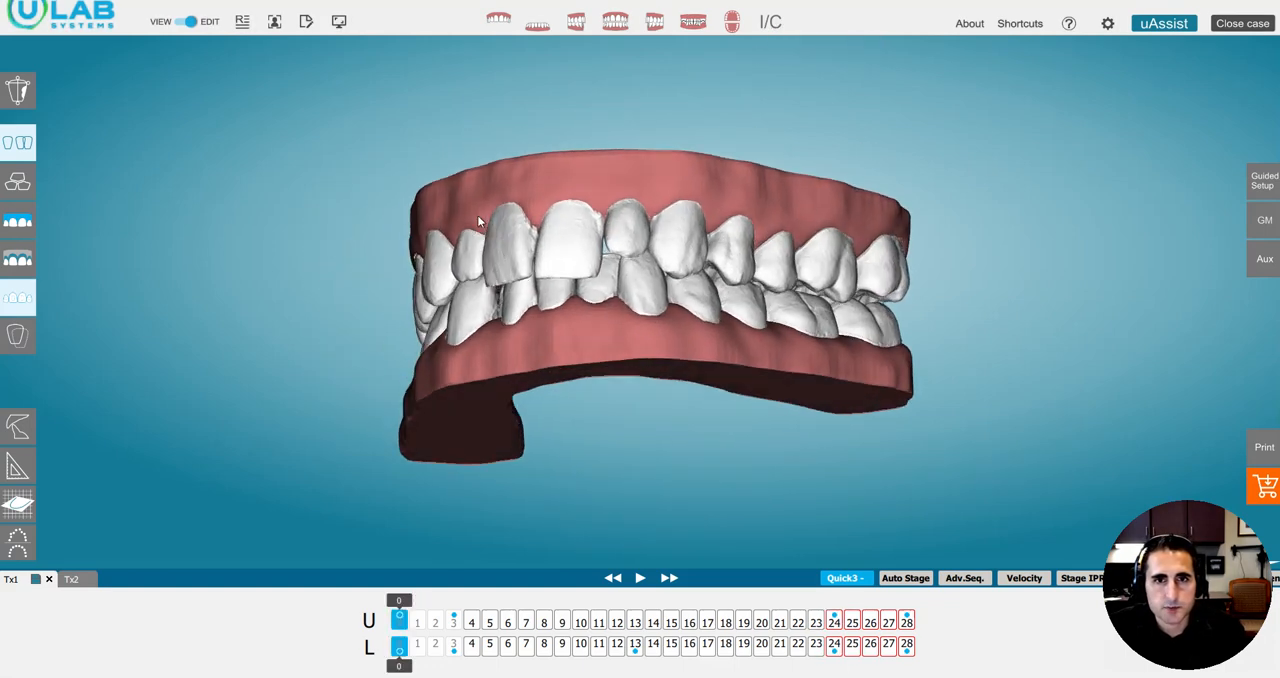
{"action": "left_click_drag", "start_coordinate": [478, 222], "coordinate": [752, 178]}
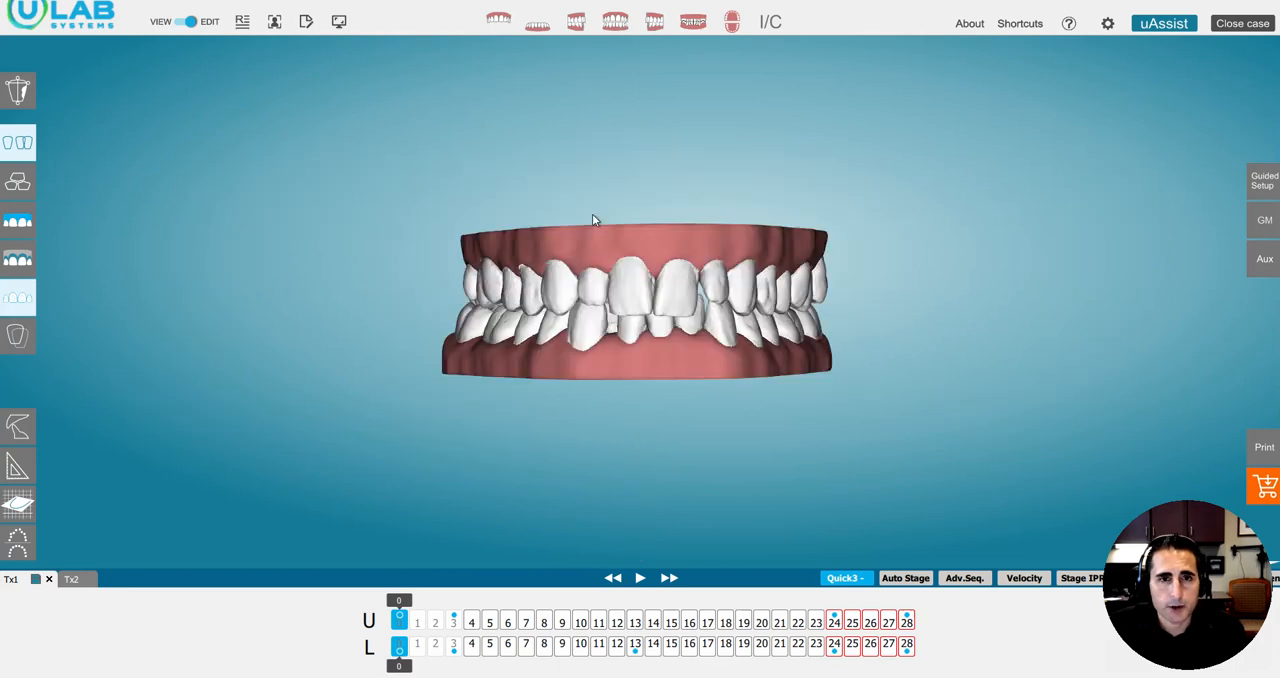
{"action": "mouse_move", "coordinate": [650, 282]}
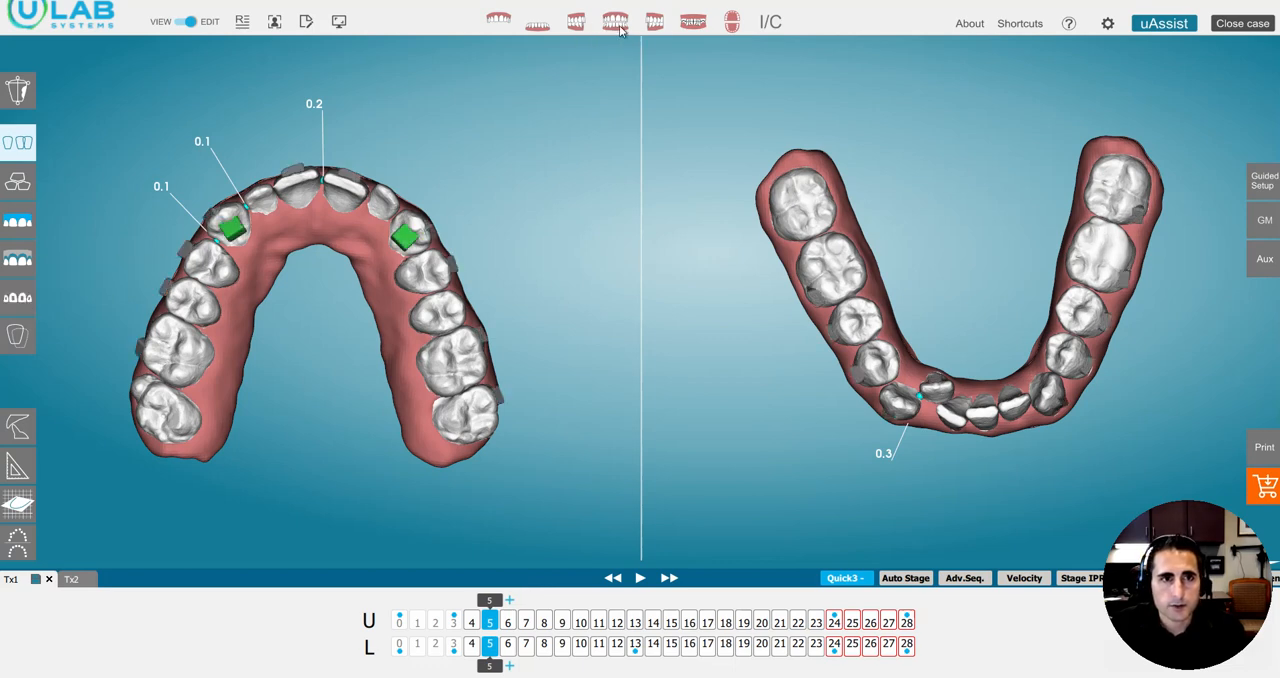
Step: Step through Tx1 stages, then switch to the Tx2 refinement plan at stage 29
{"action": "left_click", "coordinate": [614, 21]}
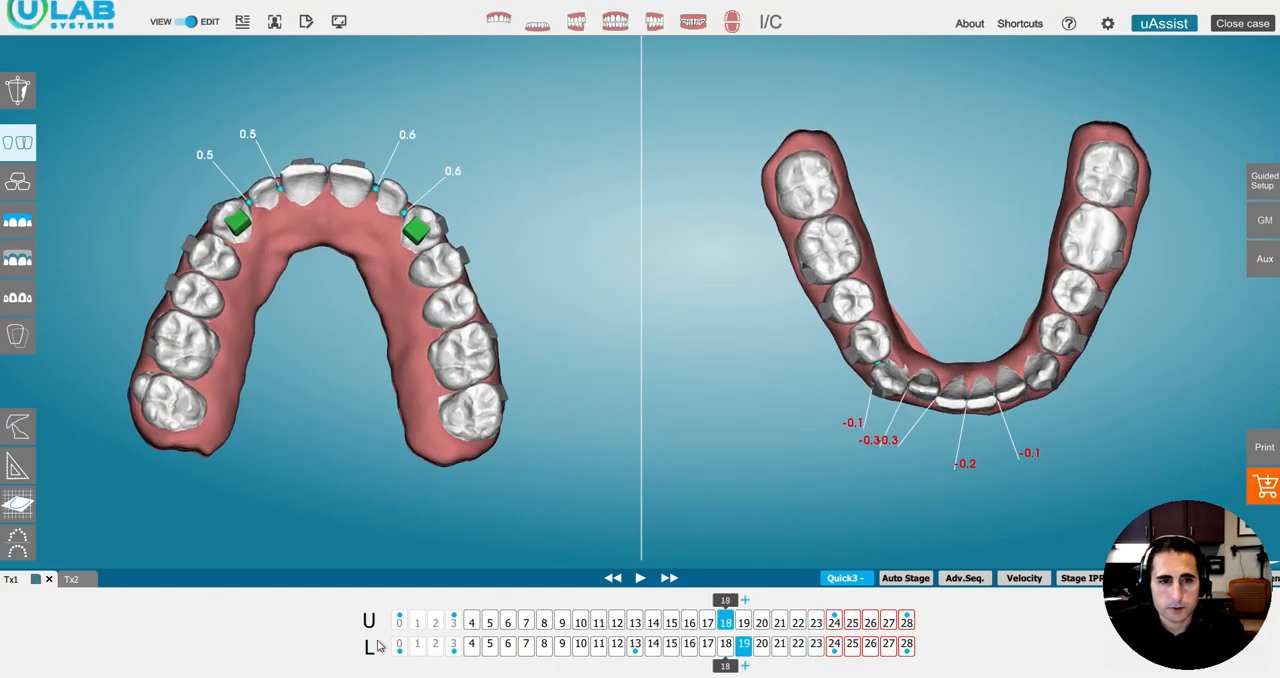
{"action": "left_click", "coordinate": [398, 621]}
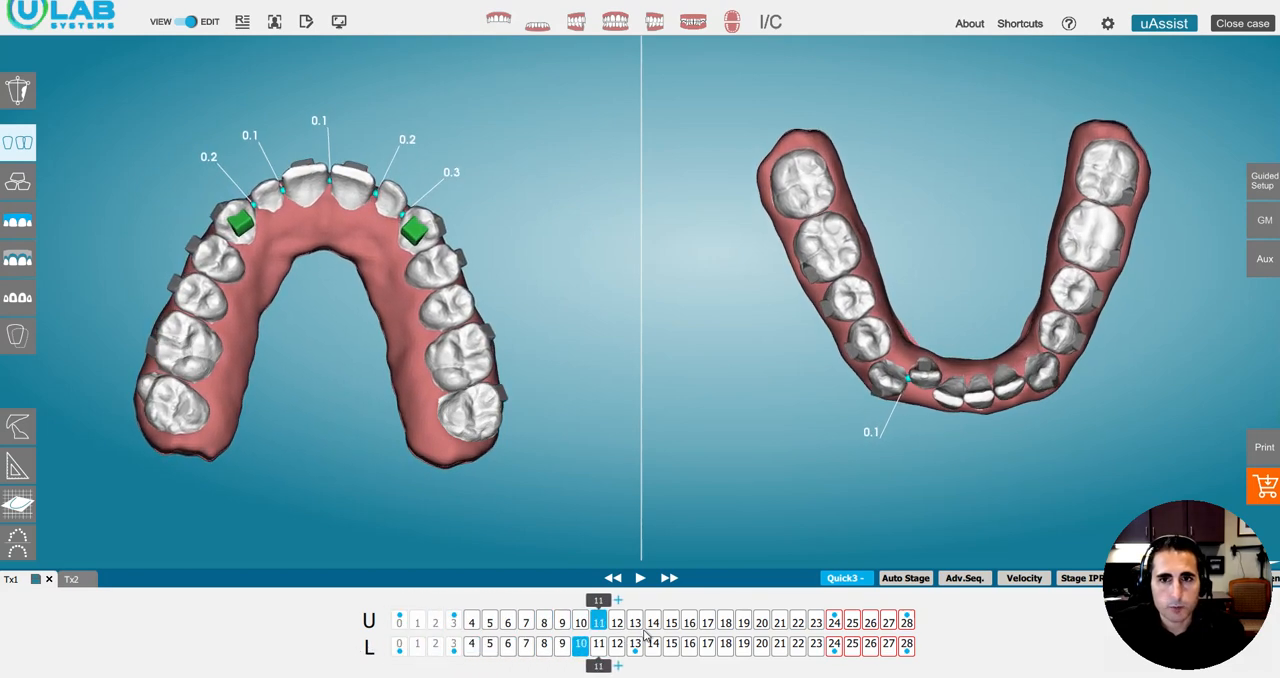
{"action": "left_click", "coordinate": [725, 622]}
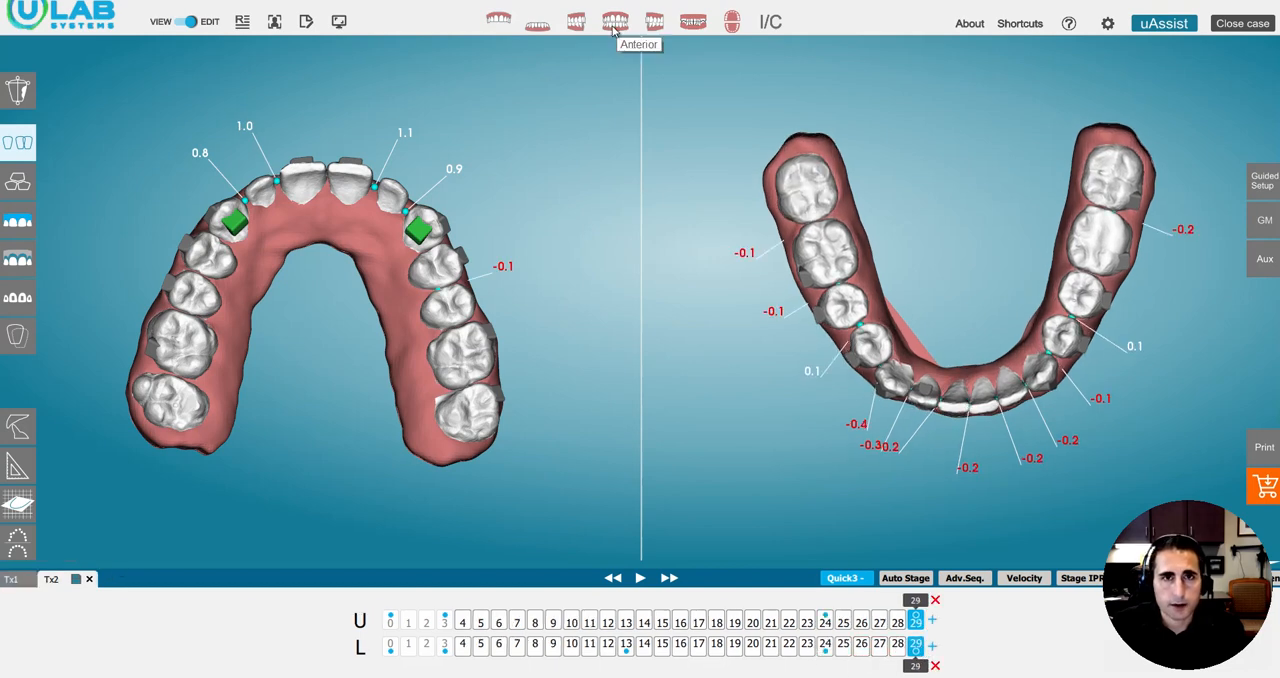
Step: View Tx2 from the front, then the lower arch alone
{"action": "left_click", "coordinate": [615, 21]}
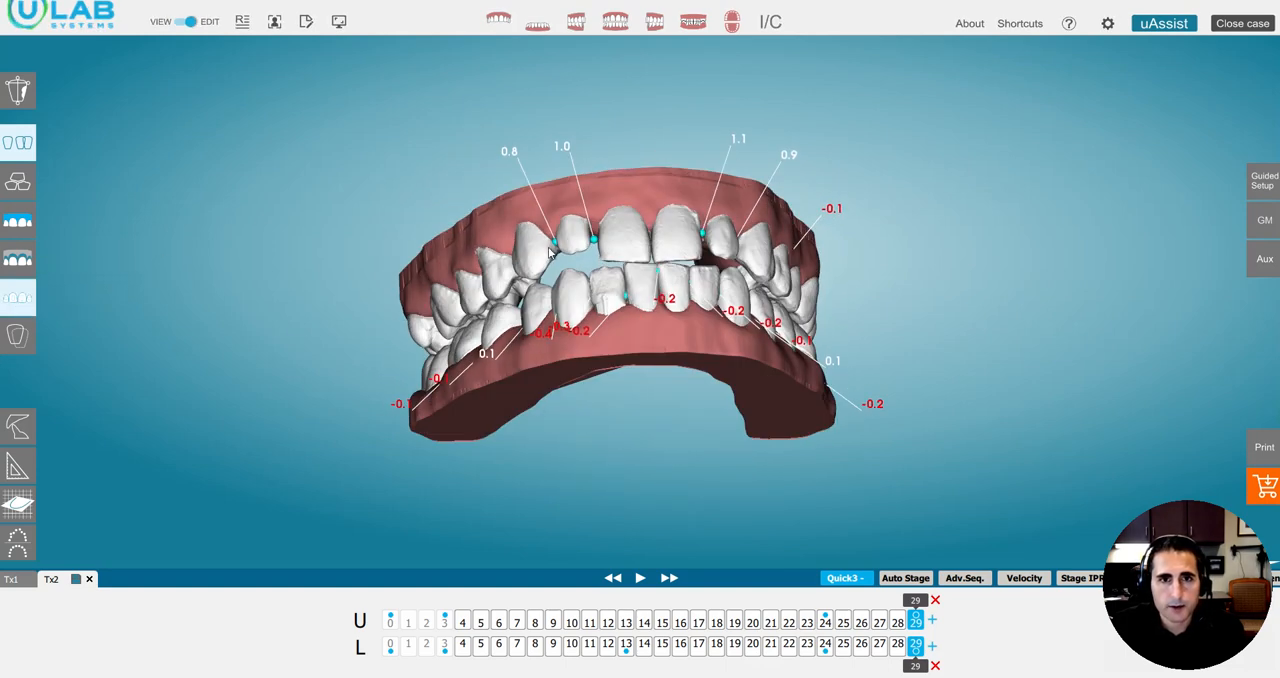
{"action": "left_click", "coordinate": [537, 21]}
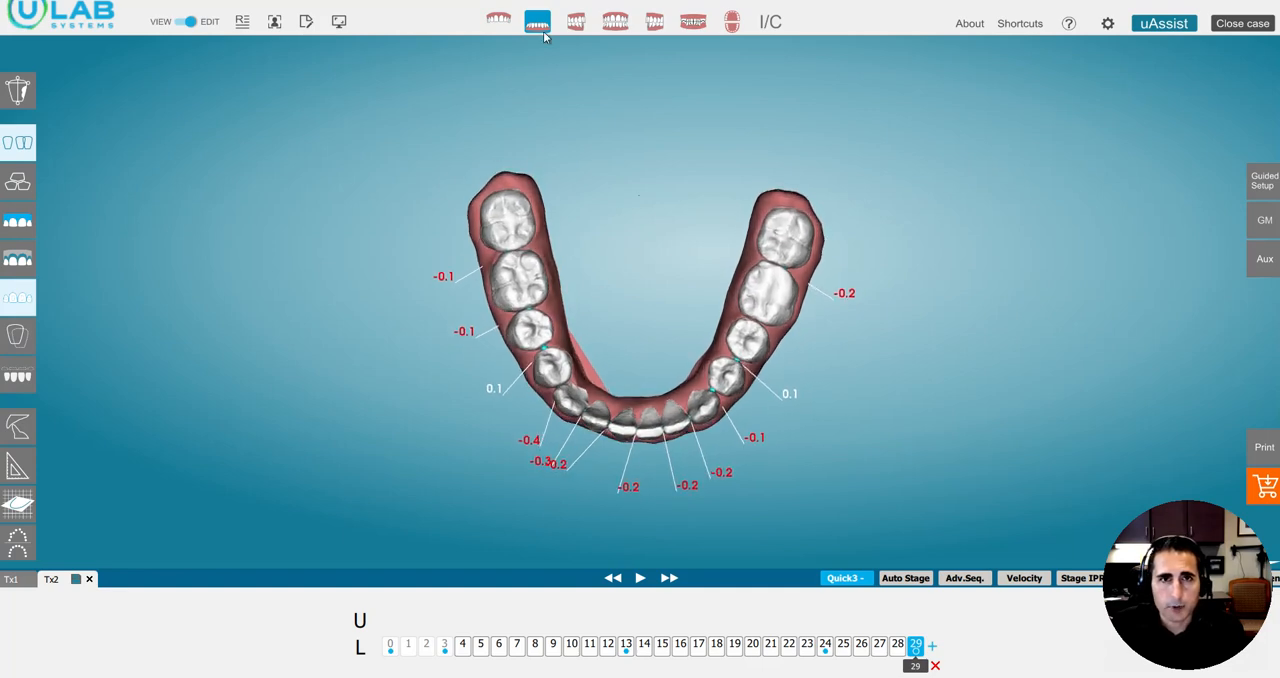
{"action": "left_click", "coordinate": [537, 21]}
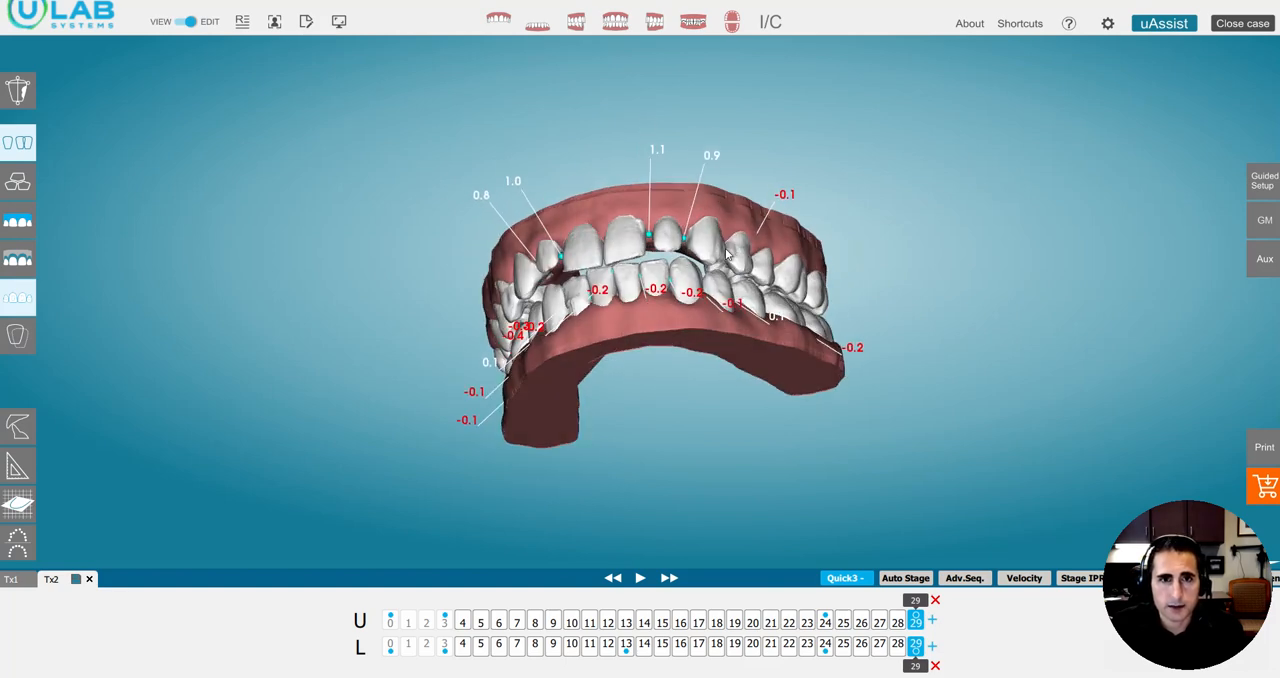
{"action": "left_click", "coordinate": [537, 21]}
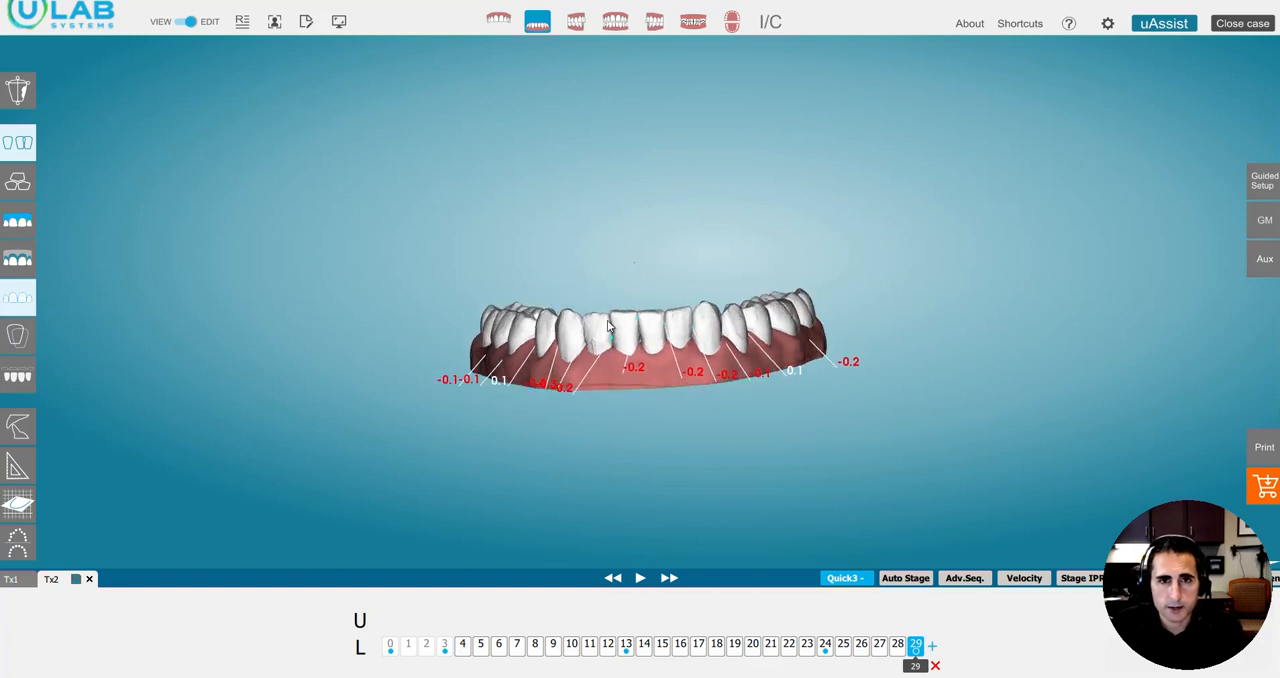
Step: Check the lower arch at stages 0 and 29, then return to Tx1
{"action": "left_click", "coordinate": [390, 645]}
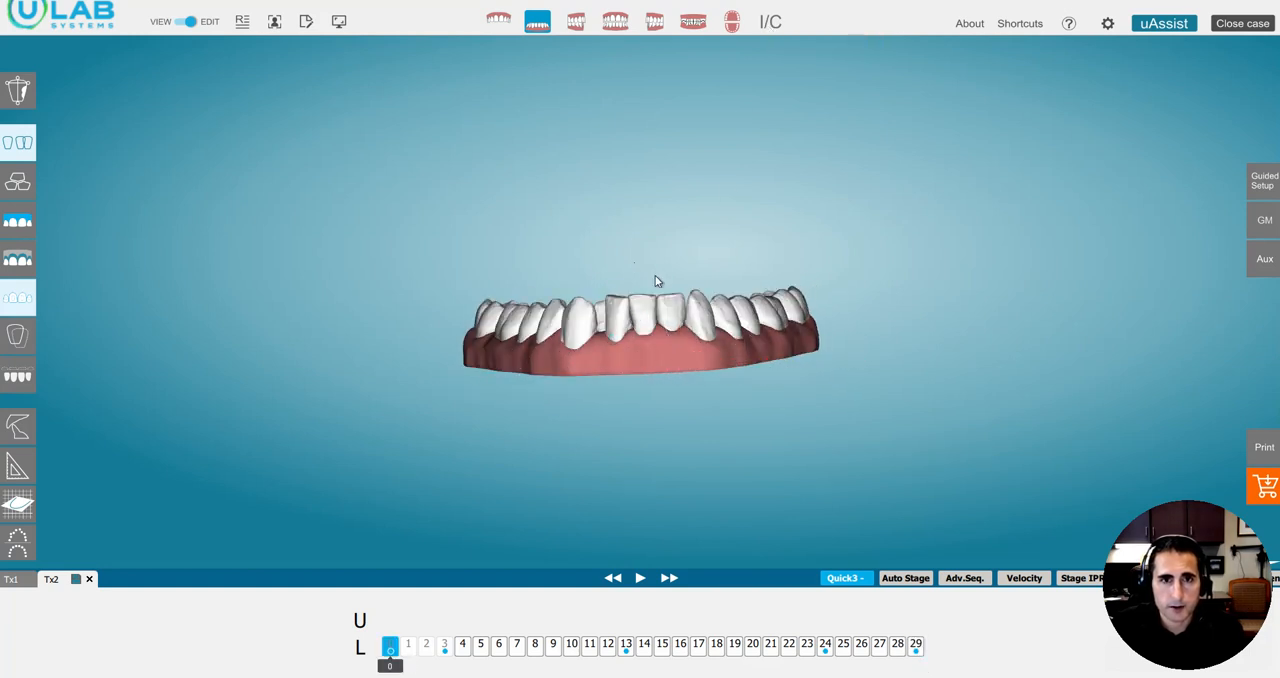
{"action": "left_click", "coordinate": [915, 644]}
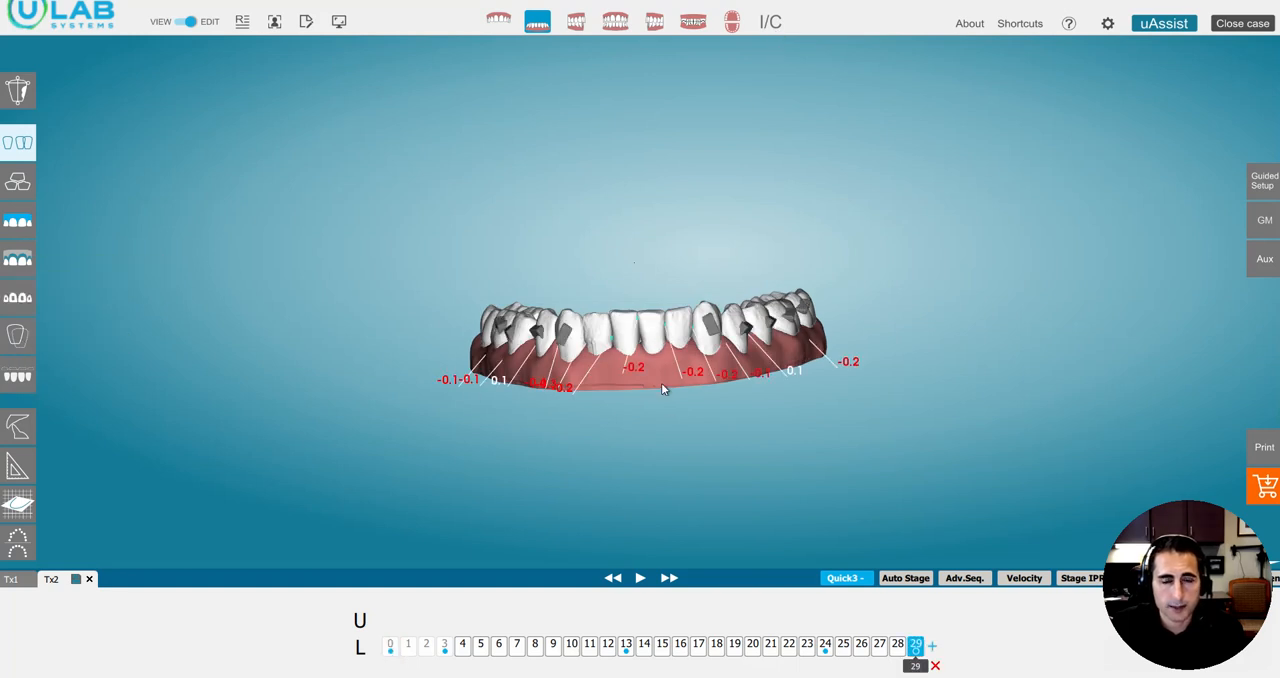
{"action": "left_click", "coordinate": [18, 298]}
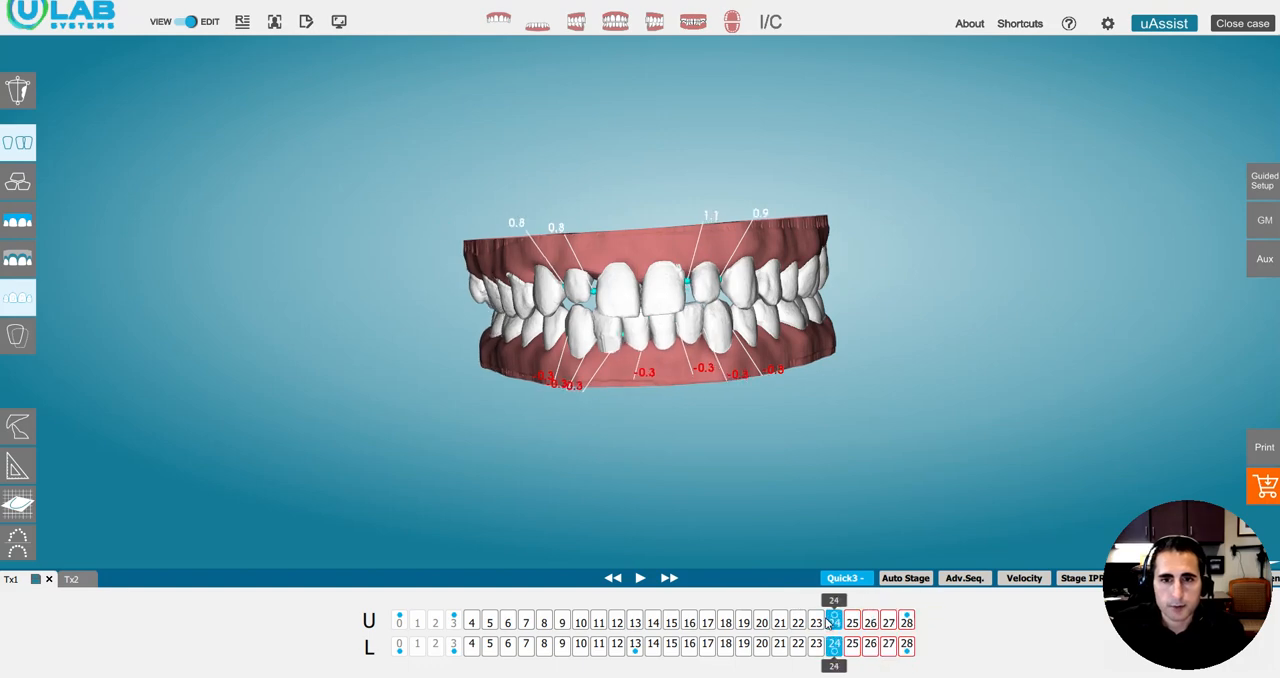
Step: Toggle I/C and show Tx1 in side-by-side occlusal views at stage 27
{"action": "left_click", "coordinate": [732, 22]}
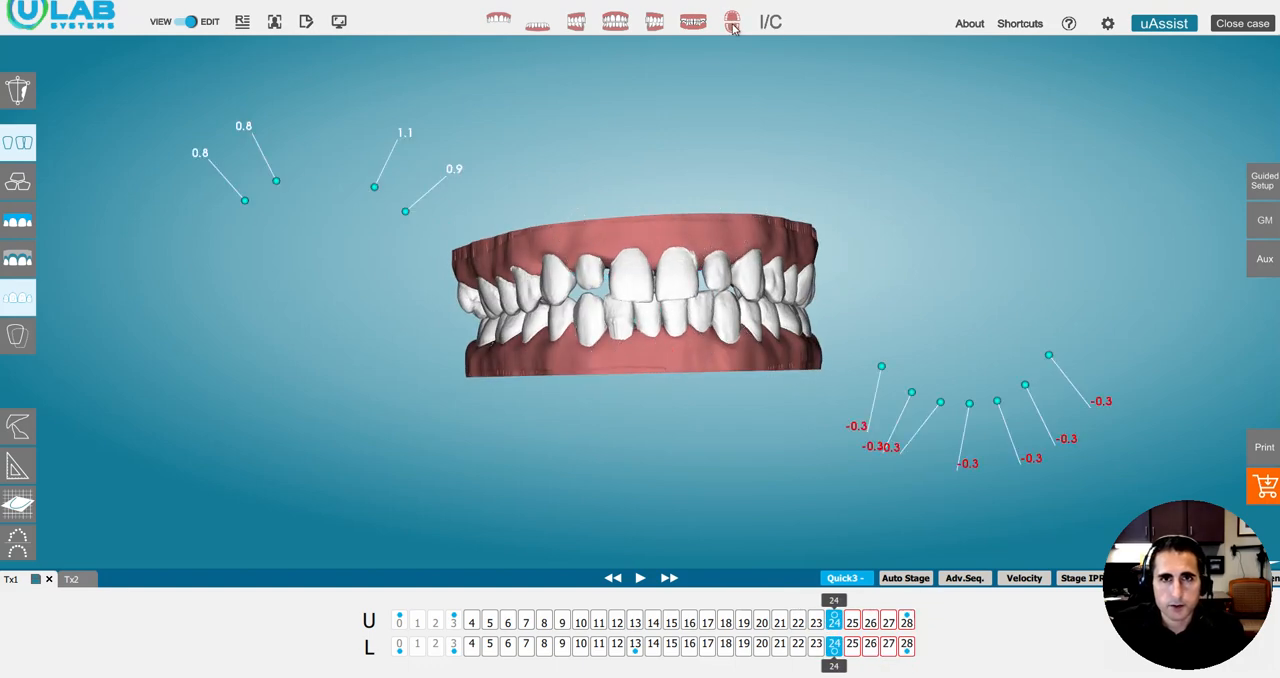
{"action": "left_click", "coordinate": [732, 22]}
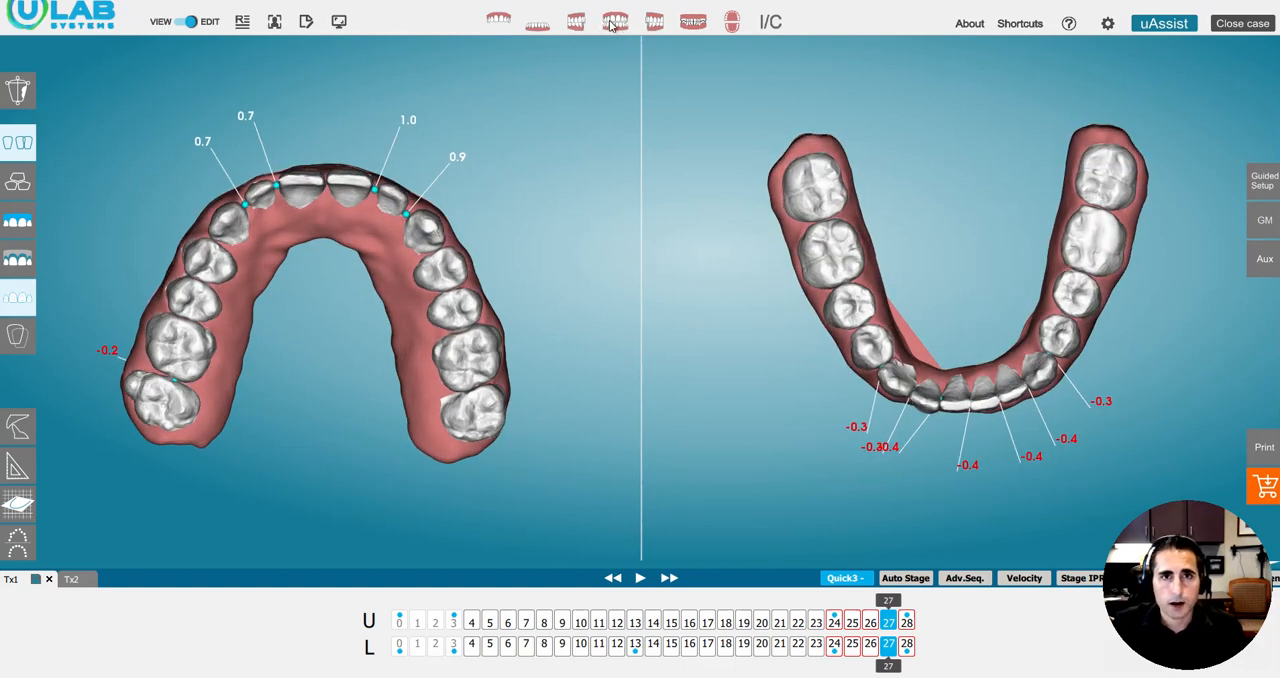
Step: Advance Tx1 to stage 28 and orbit back to a frontal view
{"action": "left_click", "coordinate": [615, 21]}
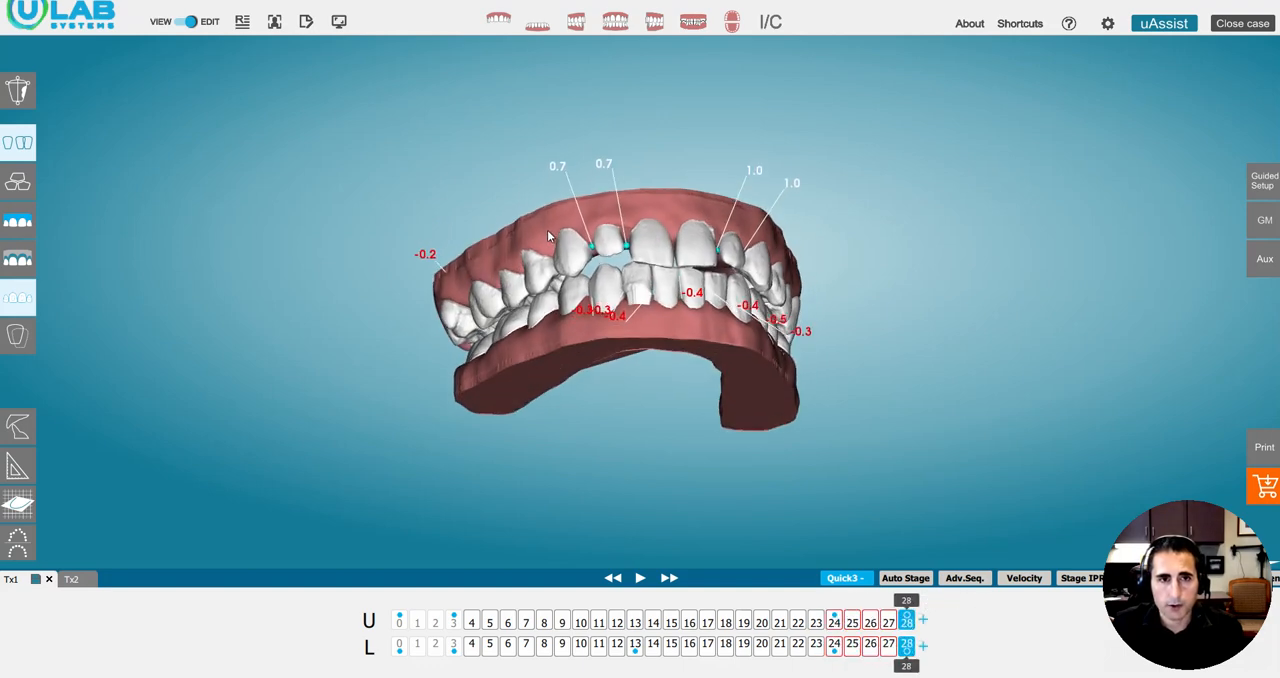
{"action": "left_click_drag", "start_coordinate": [550, 240], "coordinate": [670, 330]}
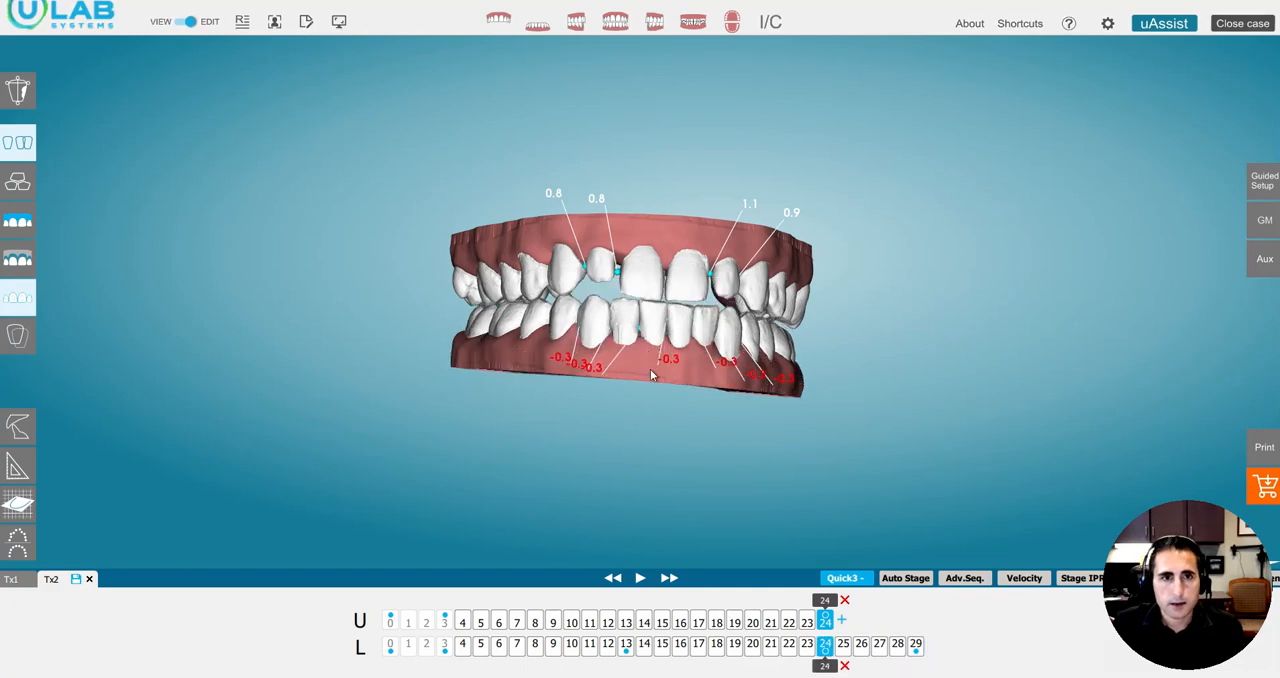
Step: On Tx2's upper arch, move UR7 buccally to 4.4 and mesially to 1.3, then select UL2
{"action": "left_click_drag", "start_coordinate": [620, 300], "coordinate": [675, 305]}
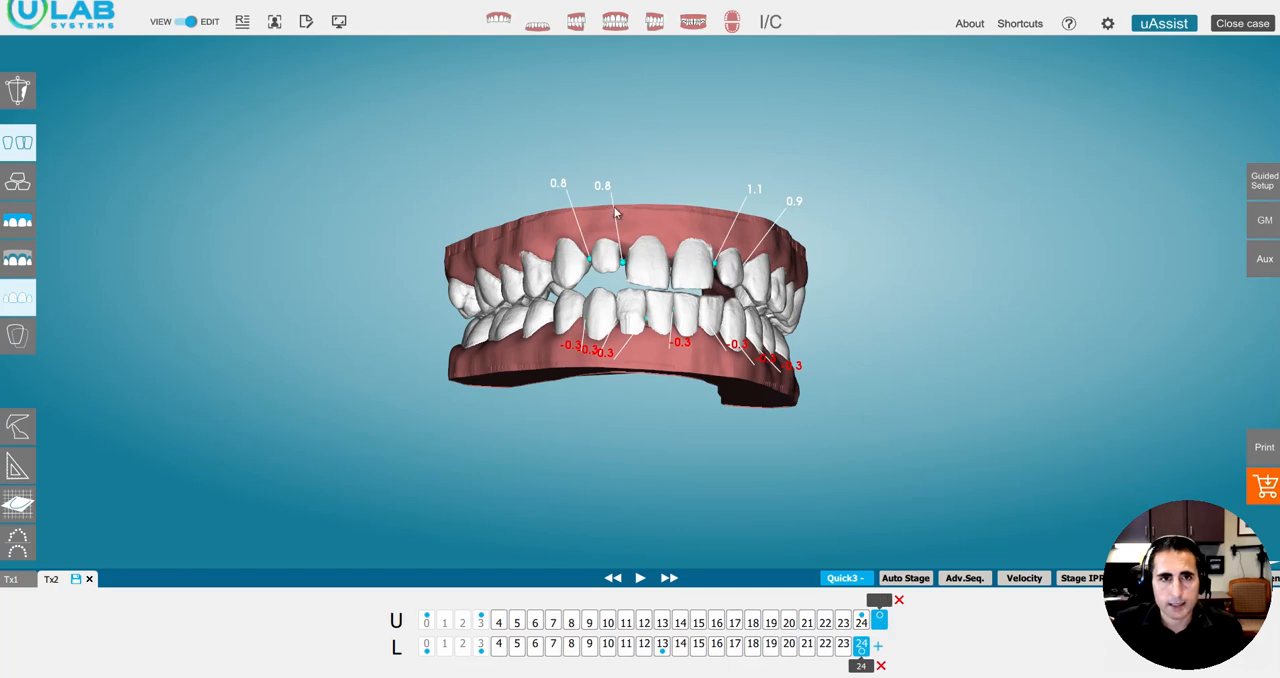
{"action": "left_click", "coordinate": [498, 21]}
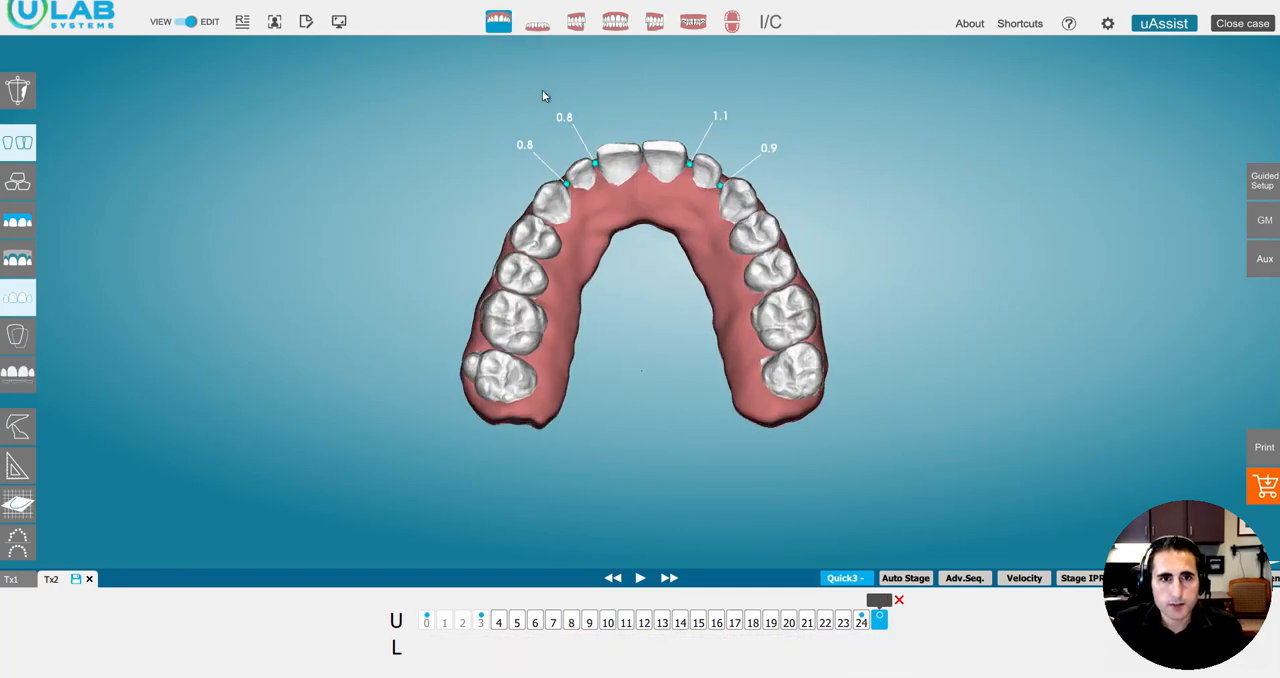
{"action": "left_click", "coordinate": [500, 330]}
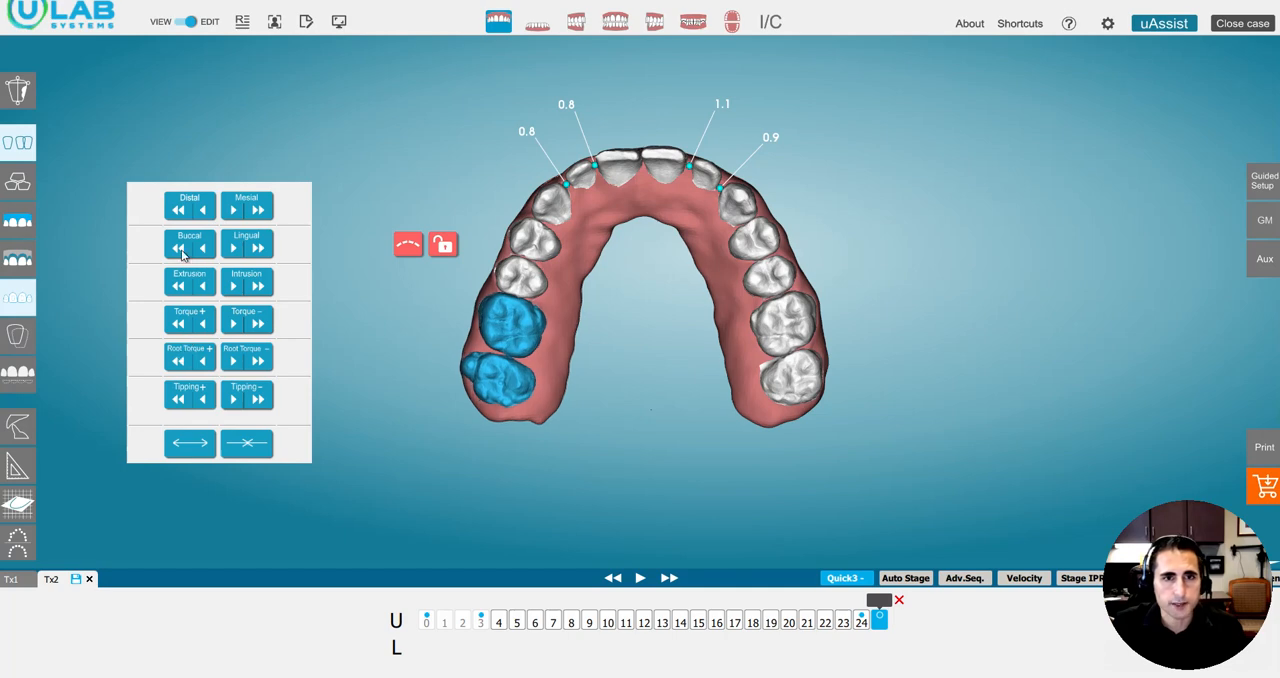
{"action": "left_click", "coordinate": [505, 375]}
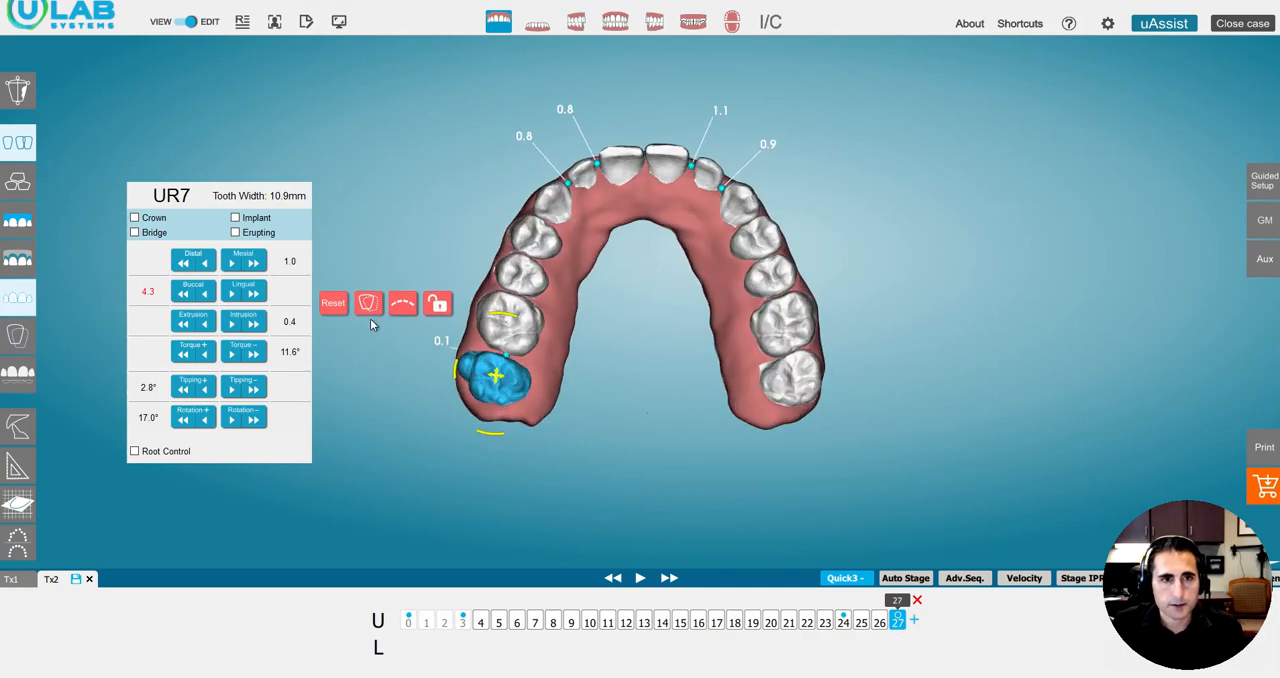
{"action": "left_click", "coordinate": [253, 267]}
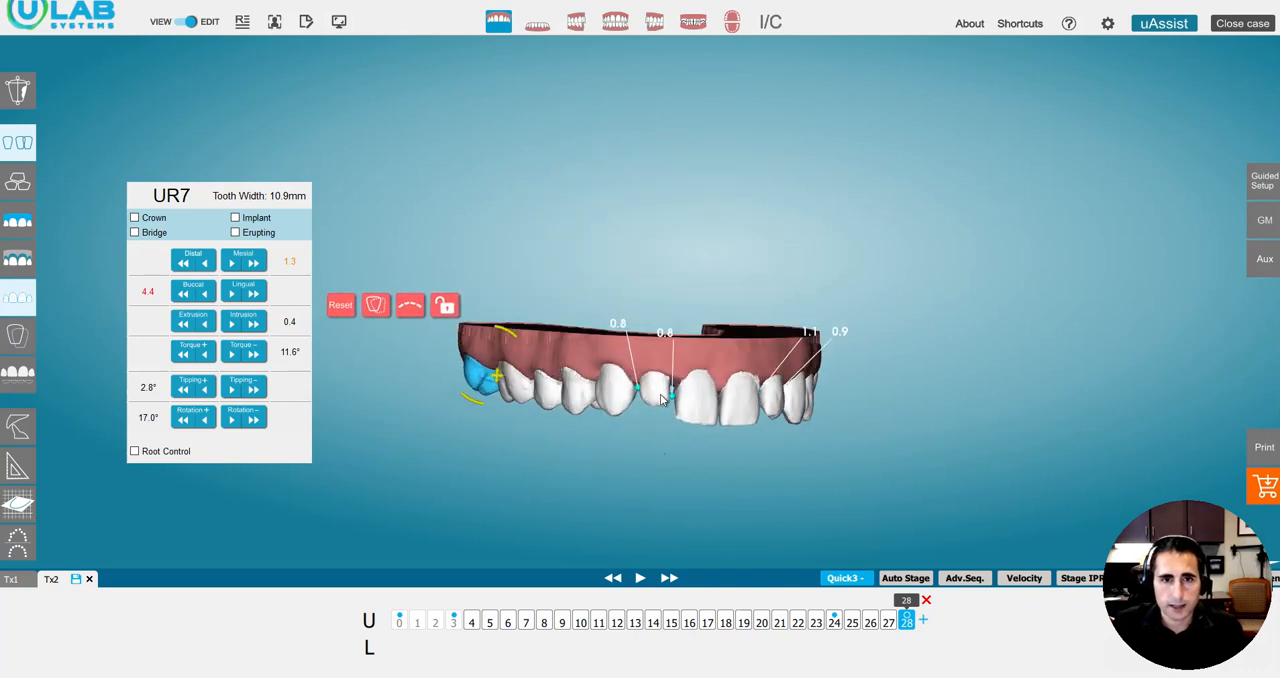
{"action": "left_click", "coordinate": [655, 385]}
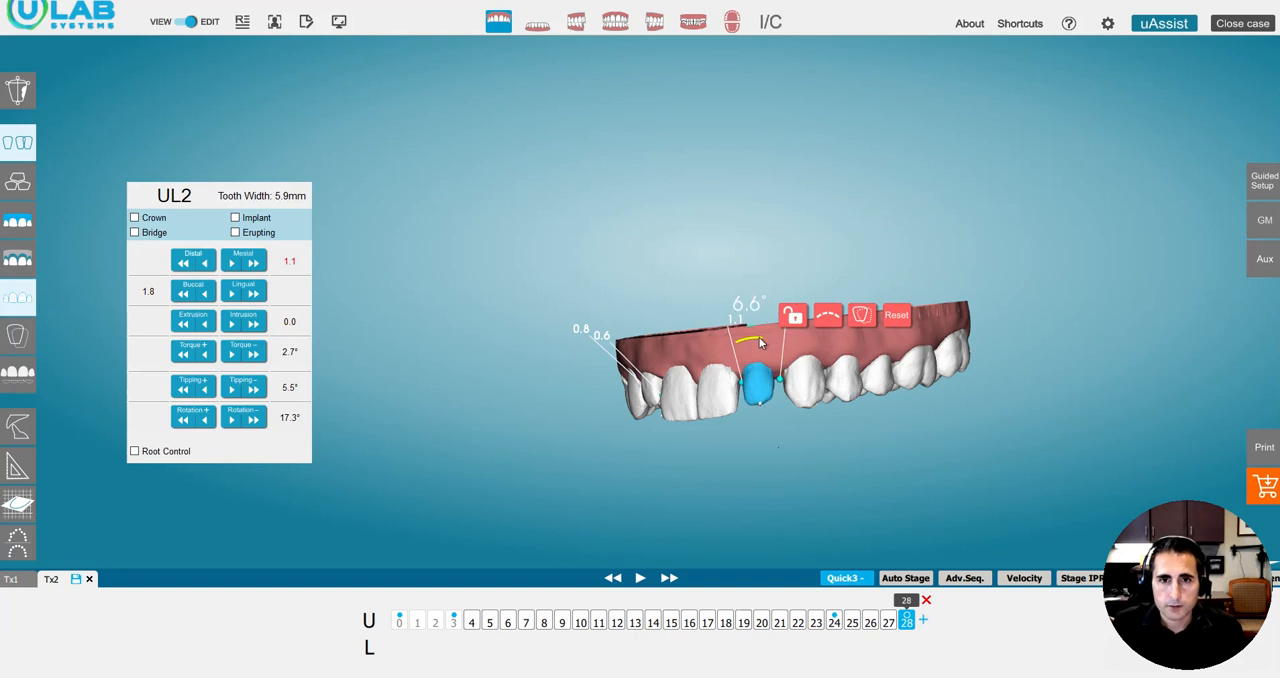
{"action": "left_click", "coordinate": [922, 620]}
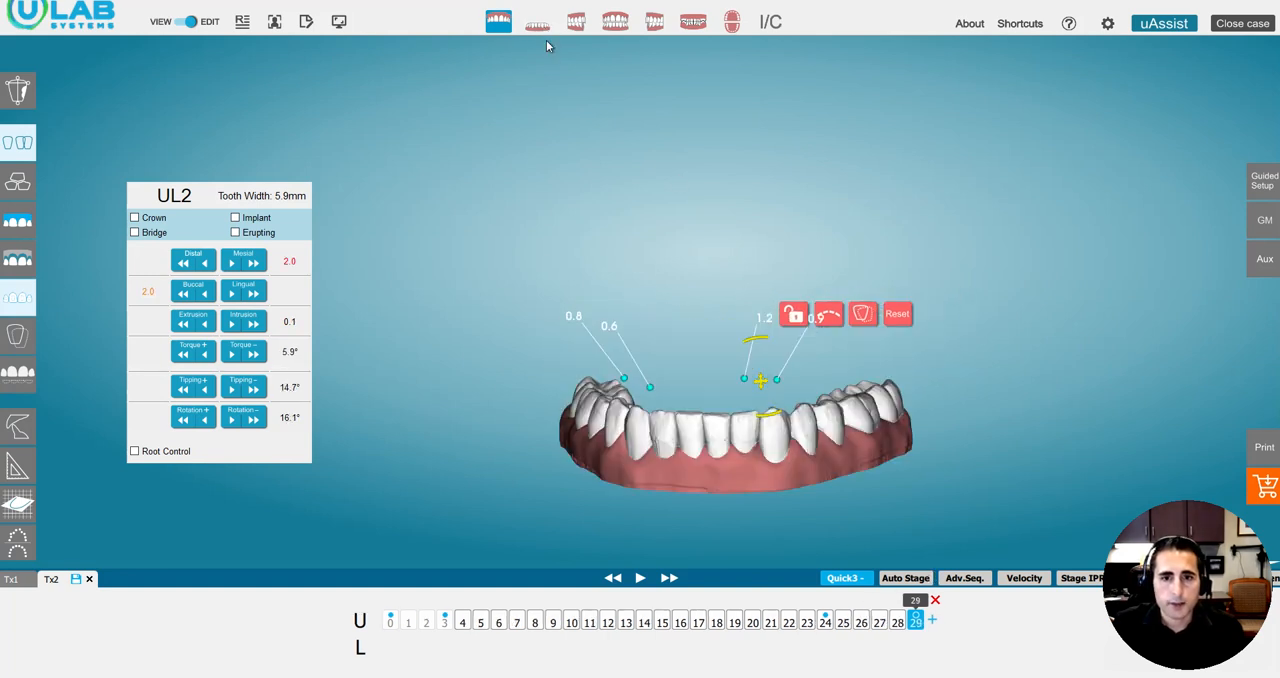
Step: Select the lower molars, then pick LR2 at stage 29 to see its movement table
{"action": "left_click", "coordinate": [537, 21]}
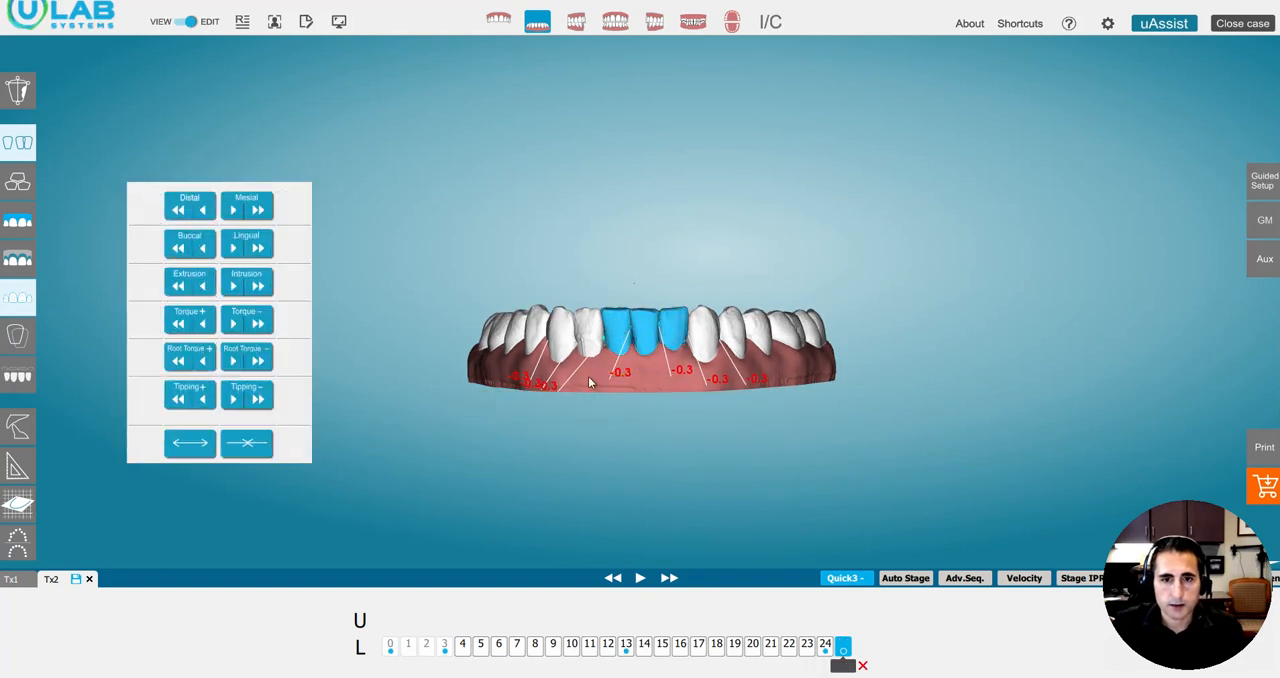
{"action": "left_click", "coordinate": [257, 297]}
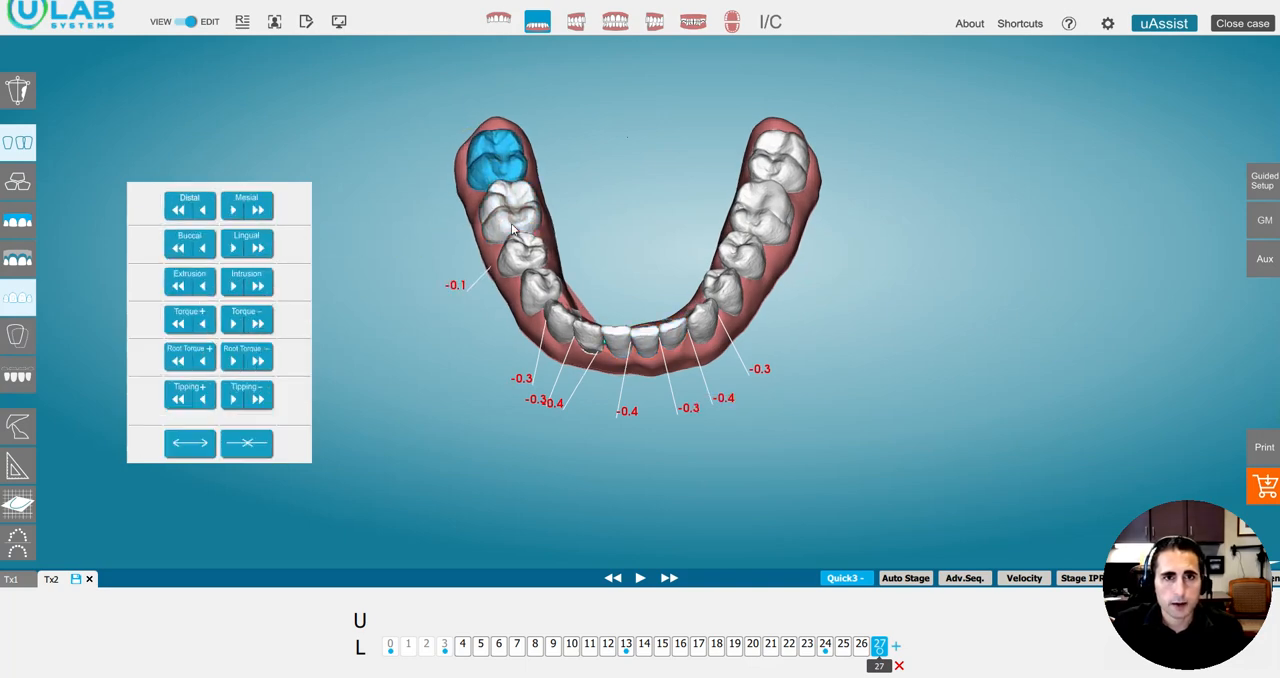
{"action": "left_click", "coordinate": [497, 165]}
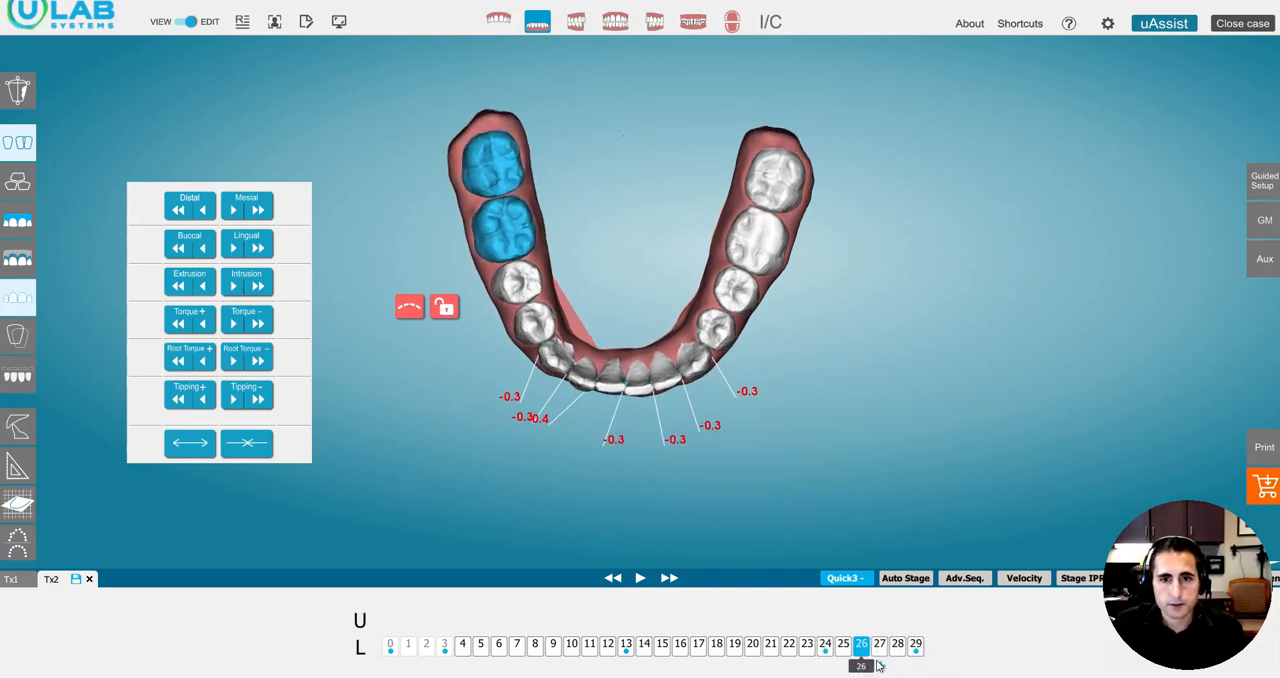
{"action": "left_click", "coordinate": [915, 645]}
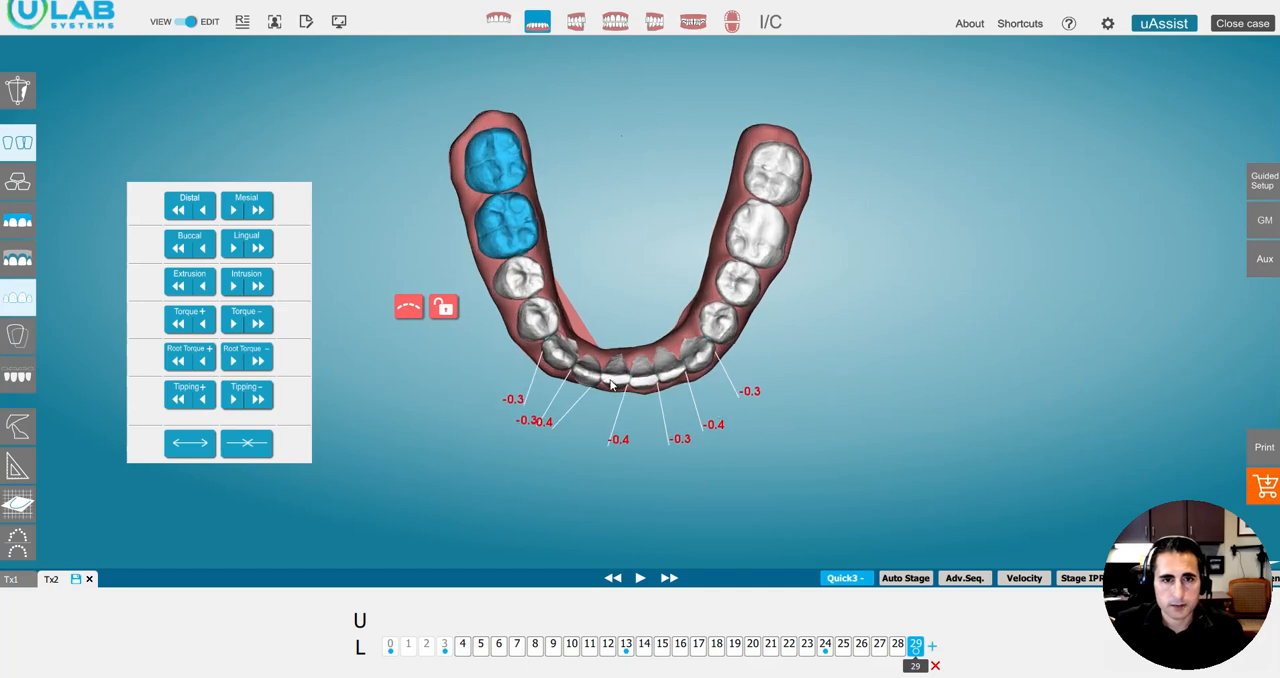
{"action": "left_click", "coordinate": [585, 373]}
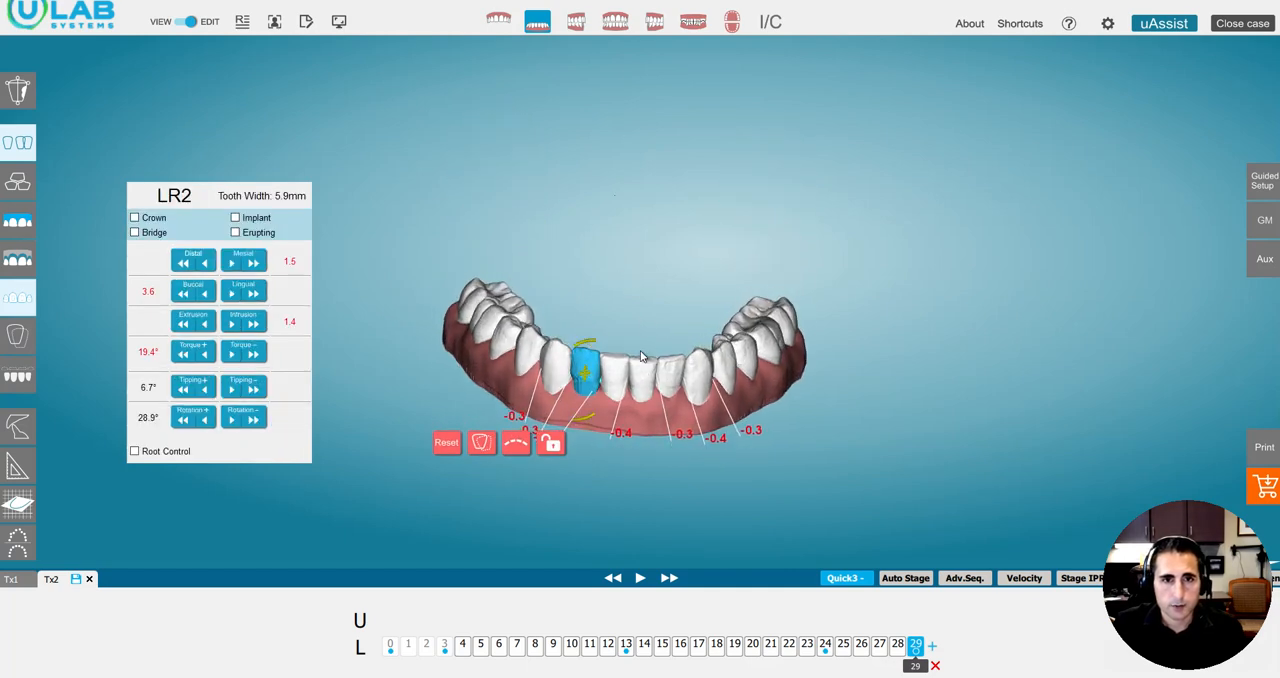
Step: Reposition LR1 using the on-tooth widget with Root Control, then show both arches in bite
{"action": "left_click_drag", "start_coordinate": [640, 350], "coordinate": [620, 280]}
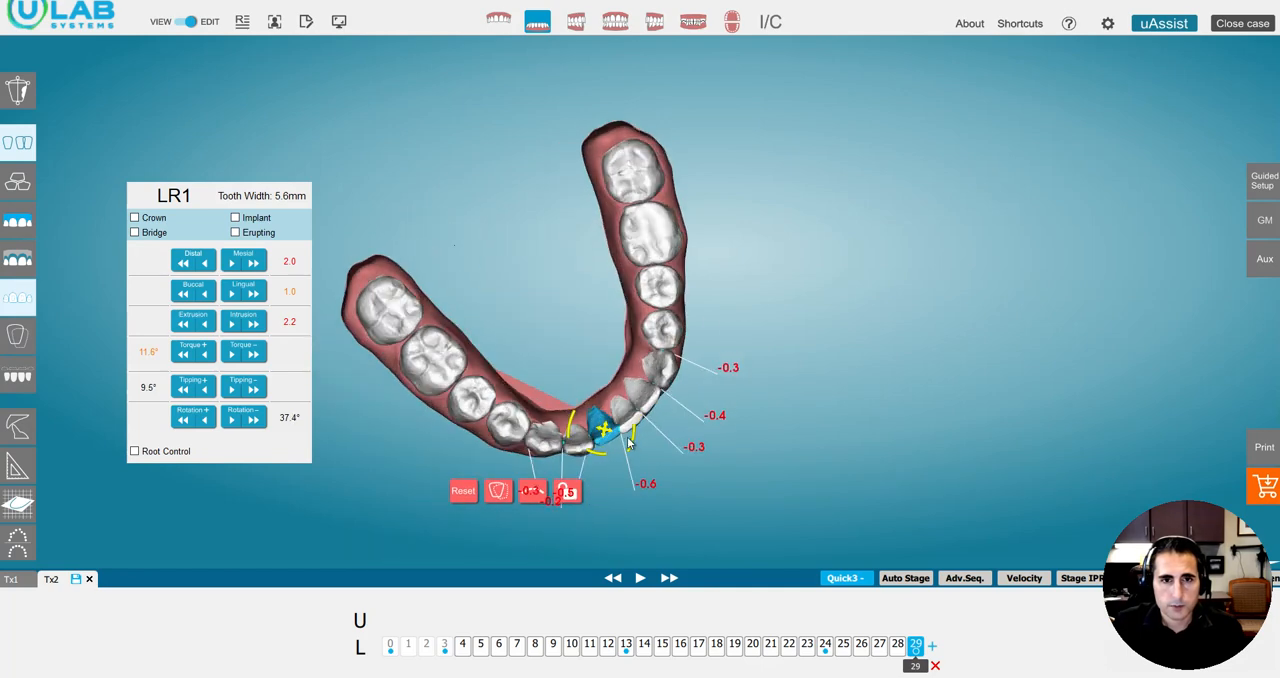
{"action": "left_click", "coordinate": [134, 451]}
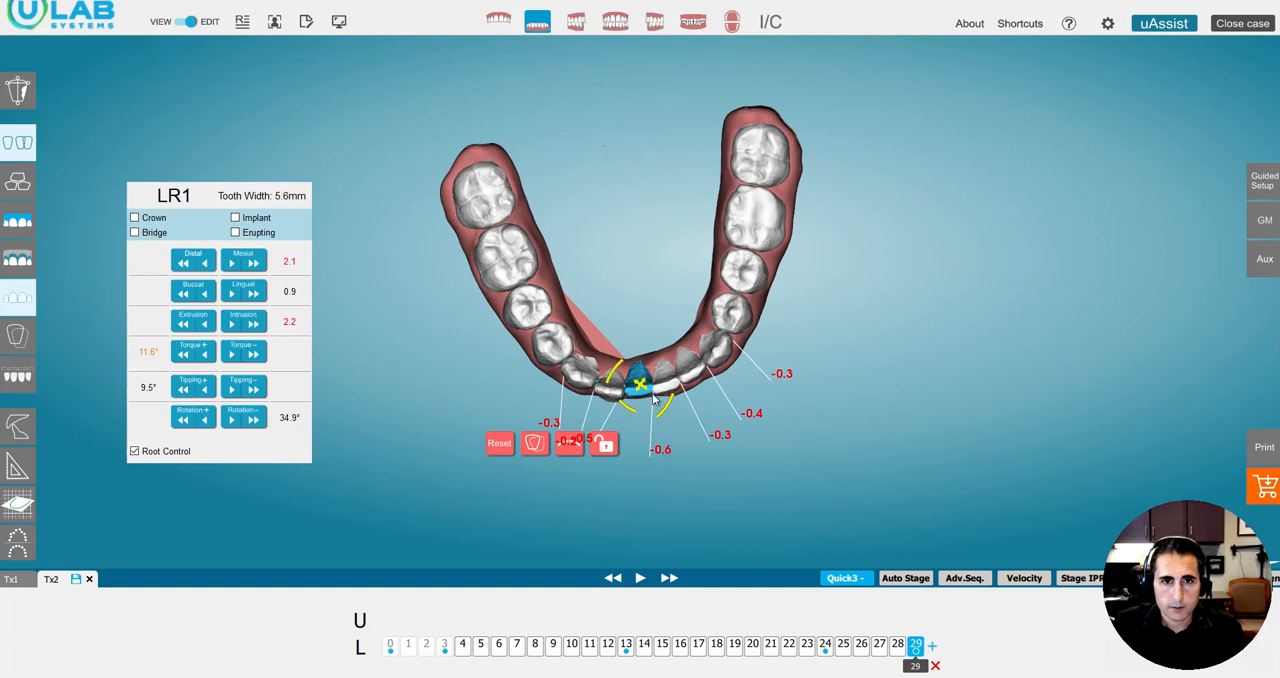
{"action": "left_click", "coordinate": [660, 385]}
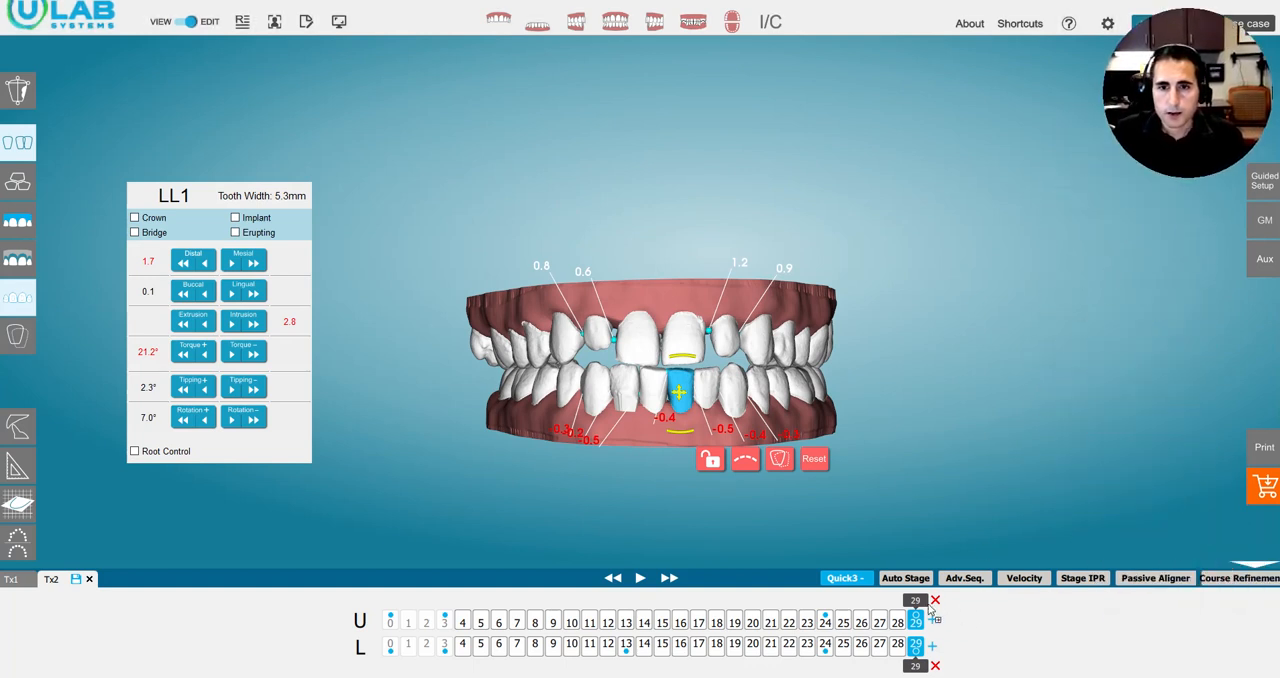
Step: Set velocity to upper 0.29 mm / 2.9° and lower 0.35 mm / 3.5°
{"action": "left_click", "coordinate": [1023, 577]}
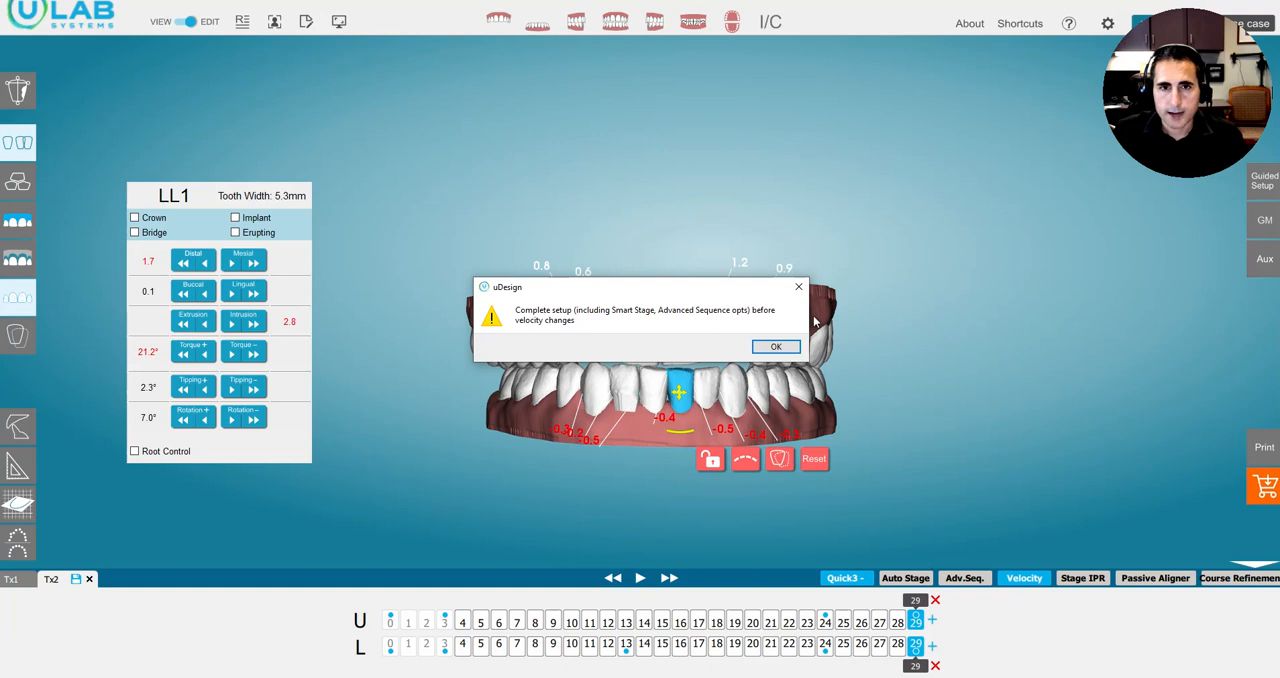
{"action": "left_click", "coordinate": [776, 346]}
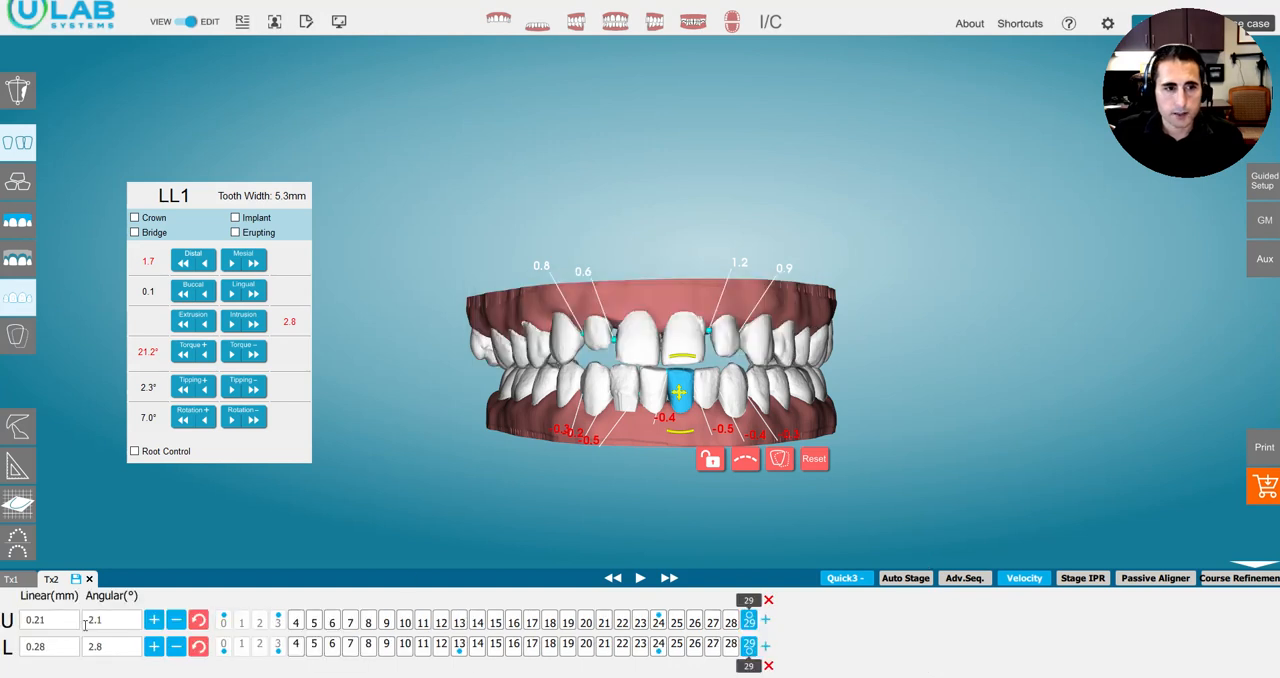
{"action": "left_click", "coordinate": [677, 621]}
{"action": "type", "text": "0.29"}
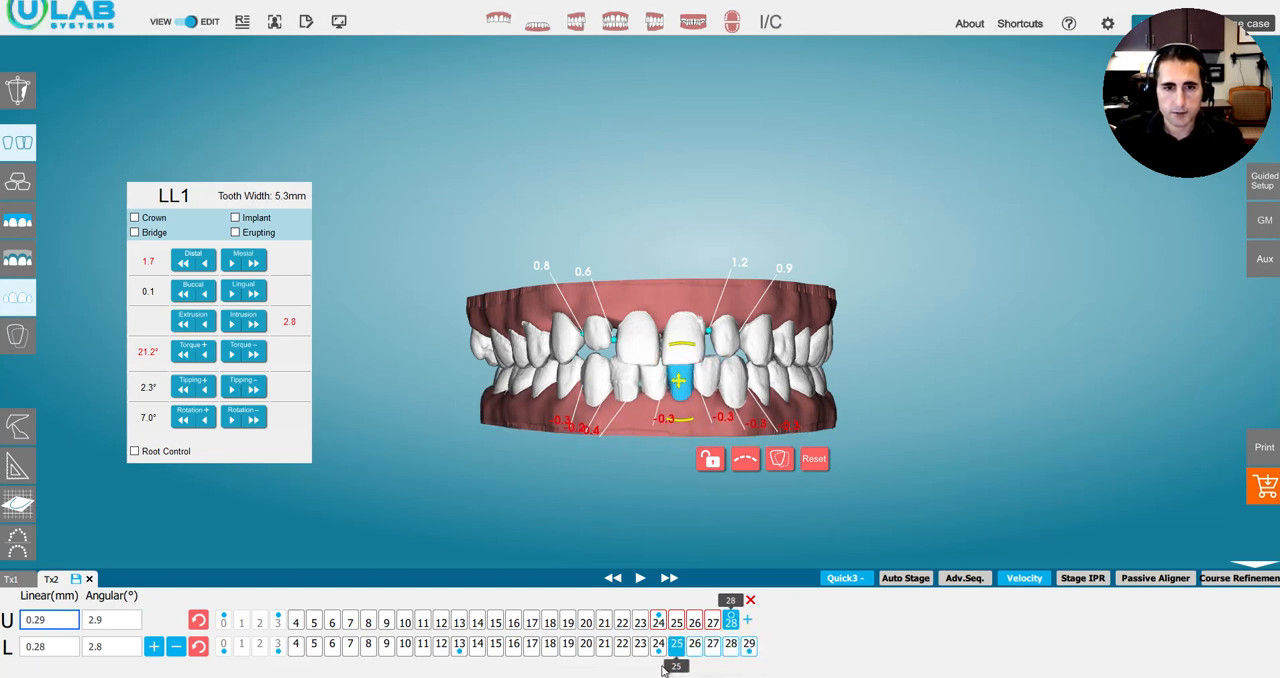
{"action": "left_click", "coordinate": [658, 645]}
{"action": "type", "text": "0.35"}
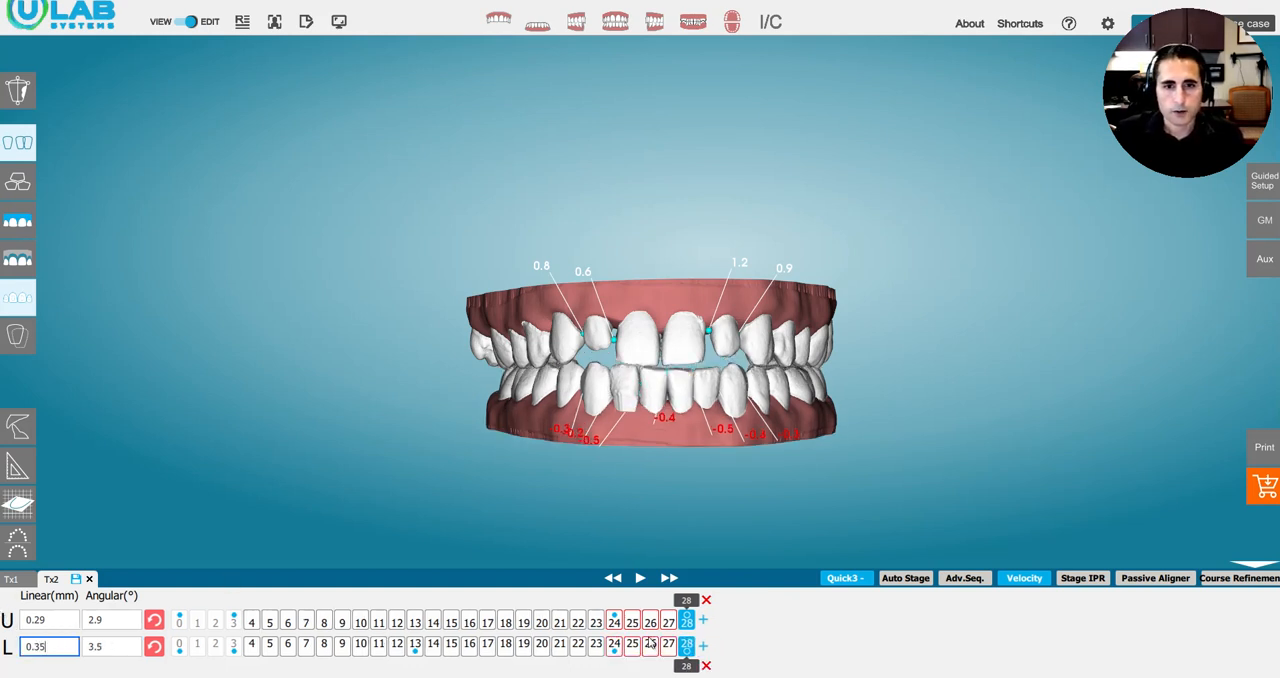
{"action": "left_click", "coordinate": [650, 621]}
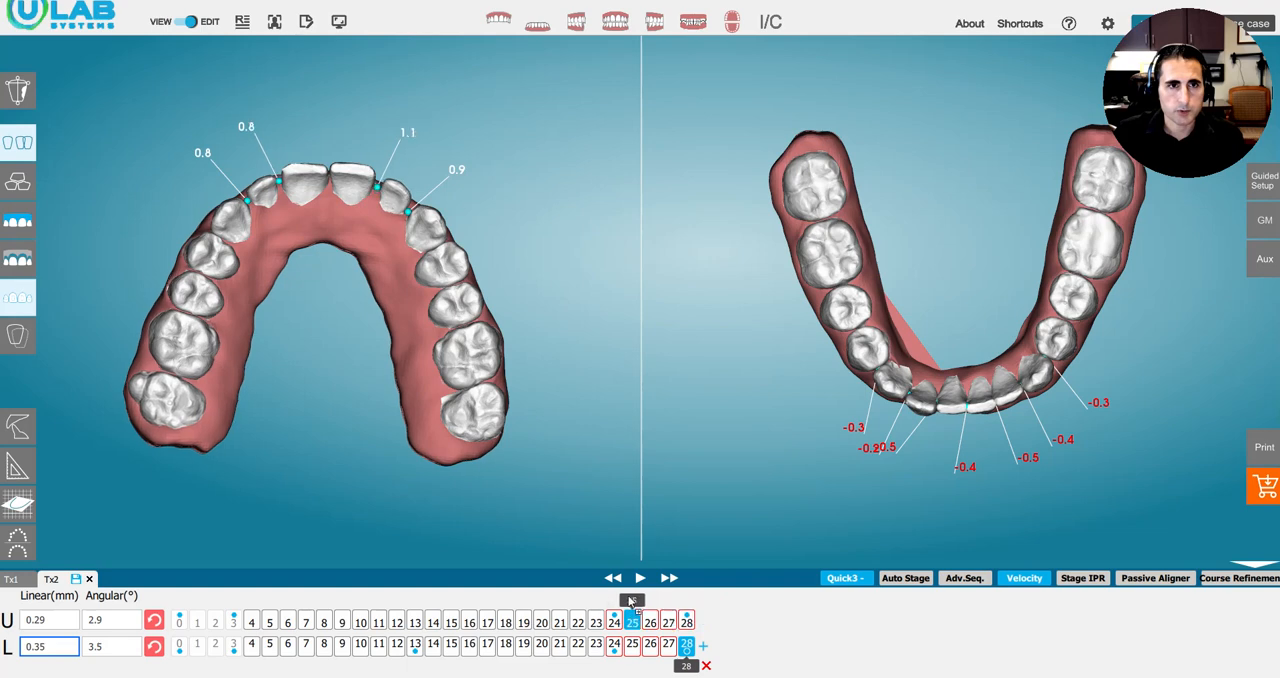
Step: Select stage 28 on the upper timeline and view both arches frontally in bite
{"action": "left_click", "coordinate": [687, 621]}
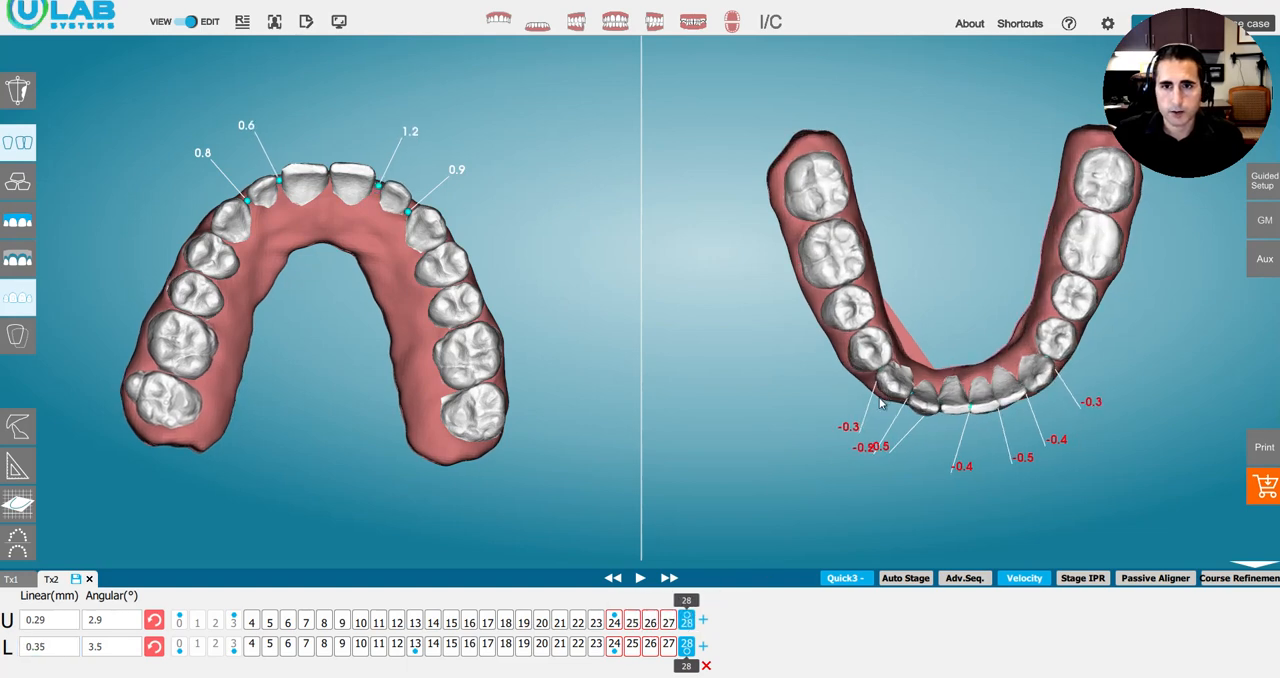
{"action": "left_click", "coordinate": [631, 644]}
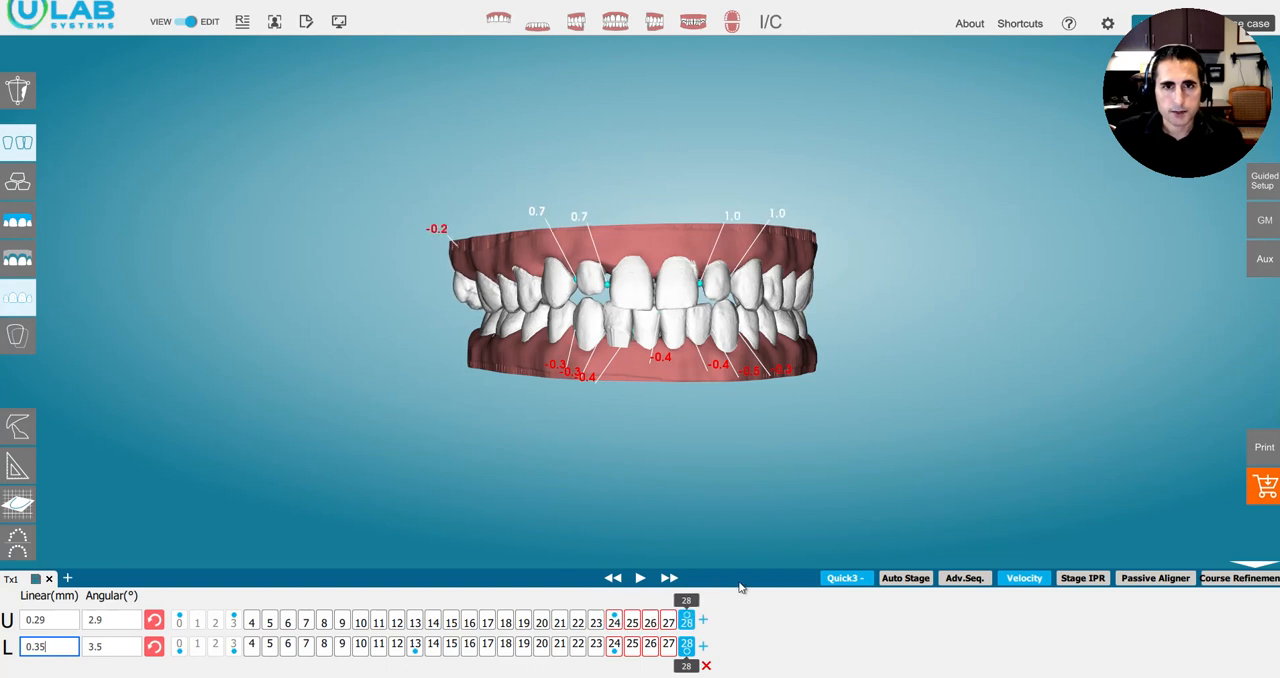
{"action": "mouse_move", "coordinate": [667, 507]}
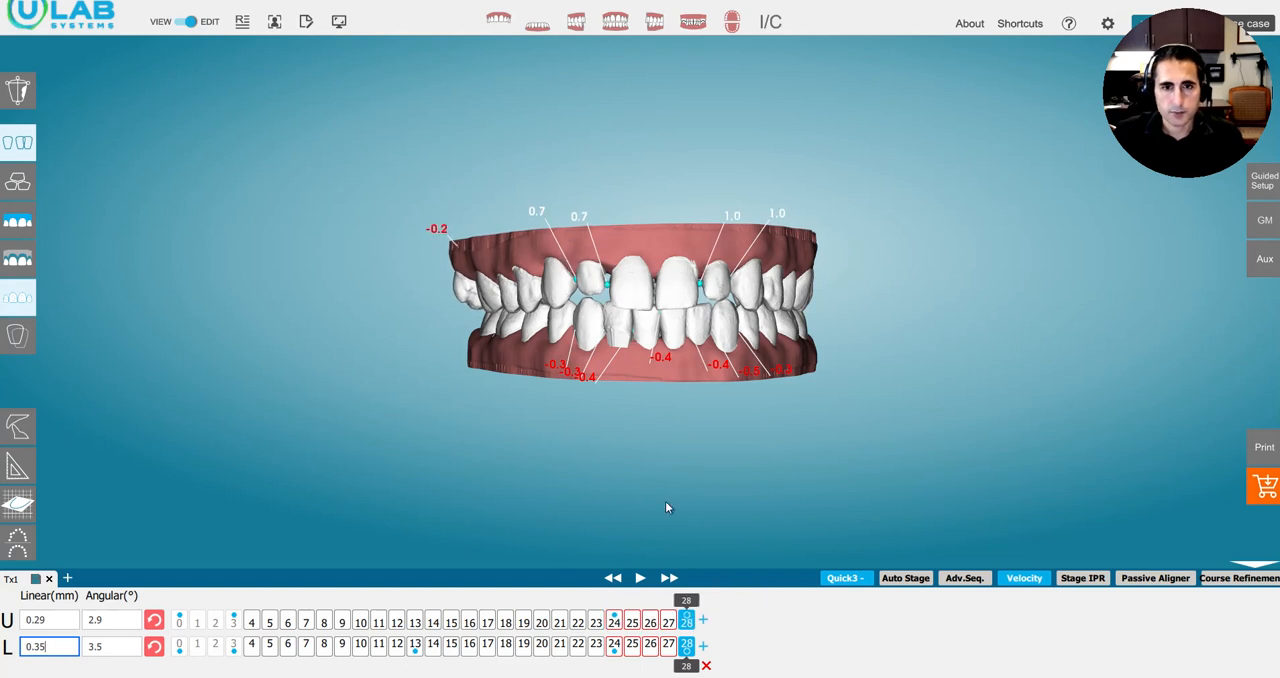
{"action": "mouse_move", "coordinate": [730, 603]}
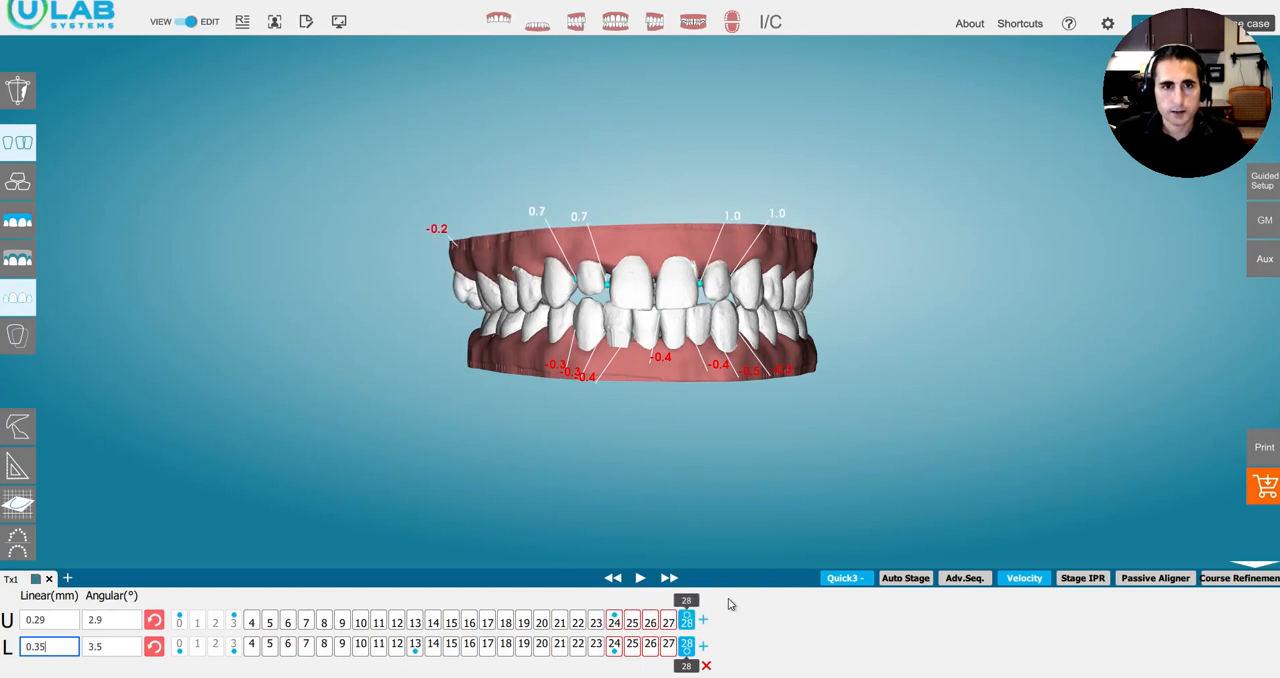
{"action": "left_click_drag", "start_coordinate": [640, 300], "coordinate": [640, 360]}
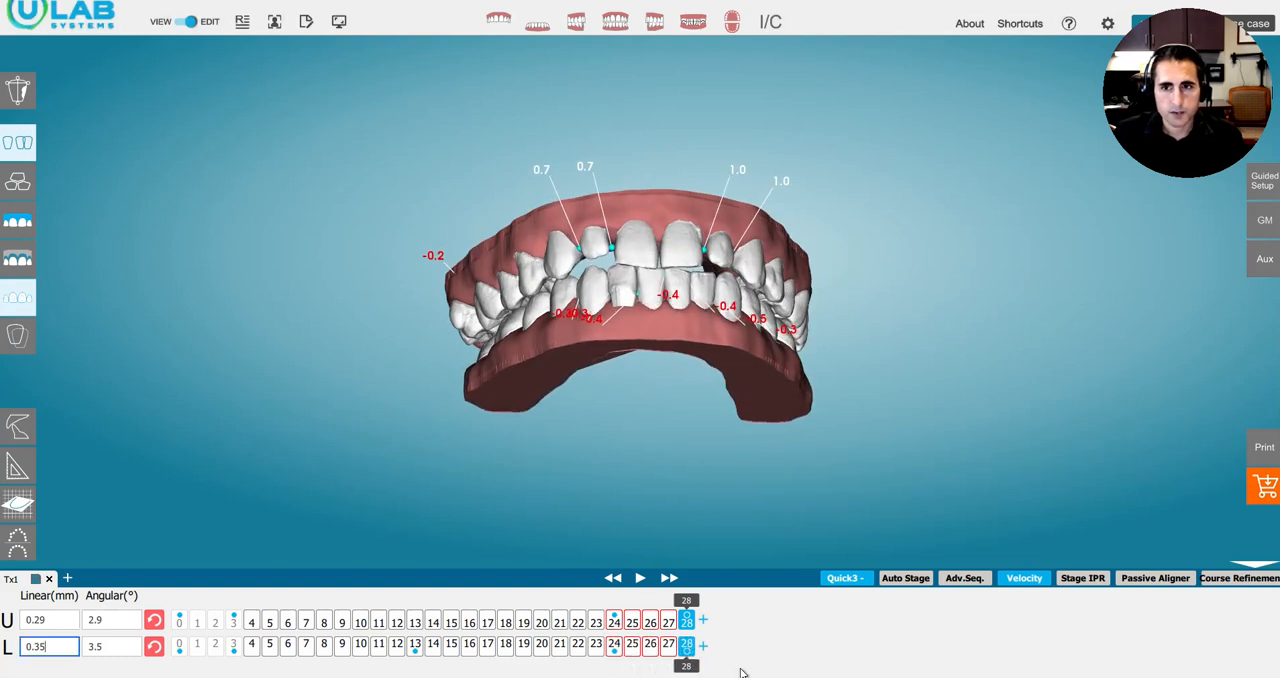
{"action": "left_click_drag", "start_coordinate": [630, 300], "coordinate": [630, 280]}
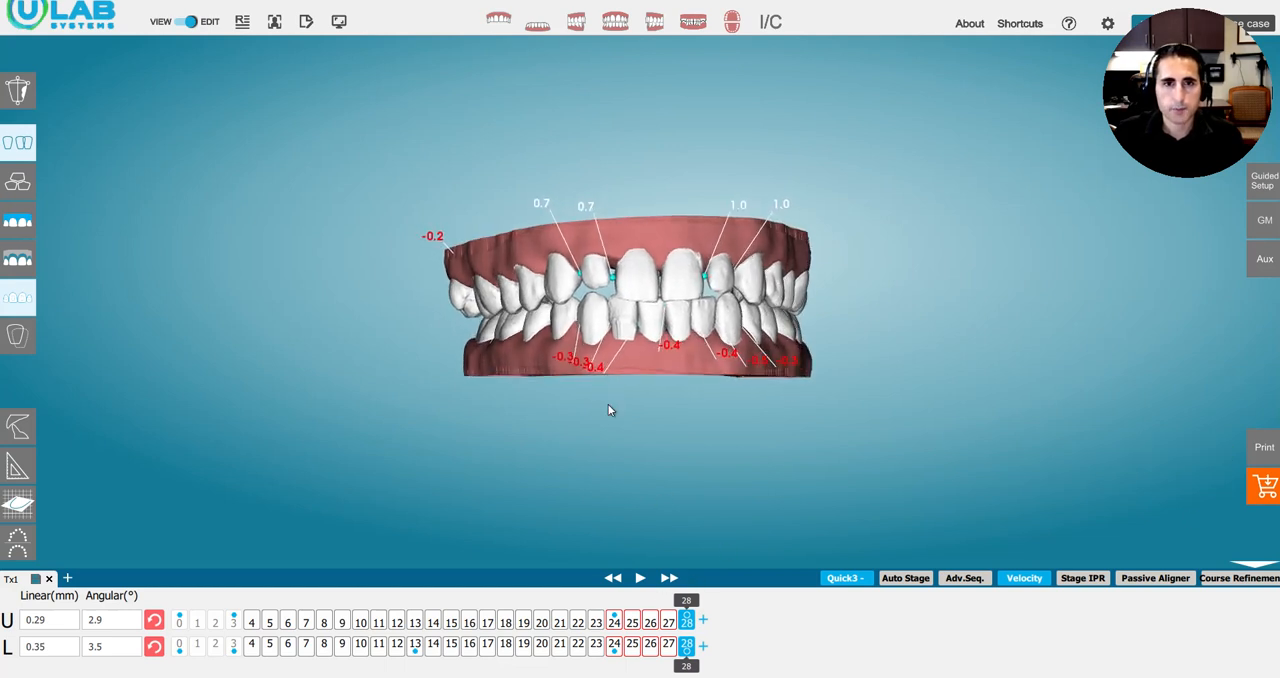
{"action": "left_click", "coordinate": [632, 621]}
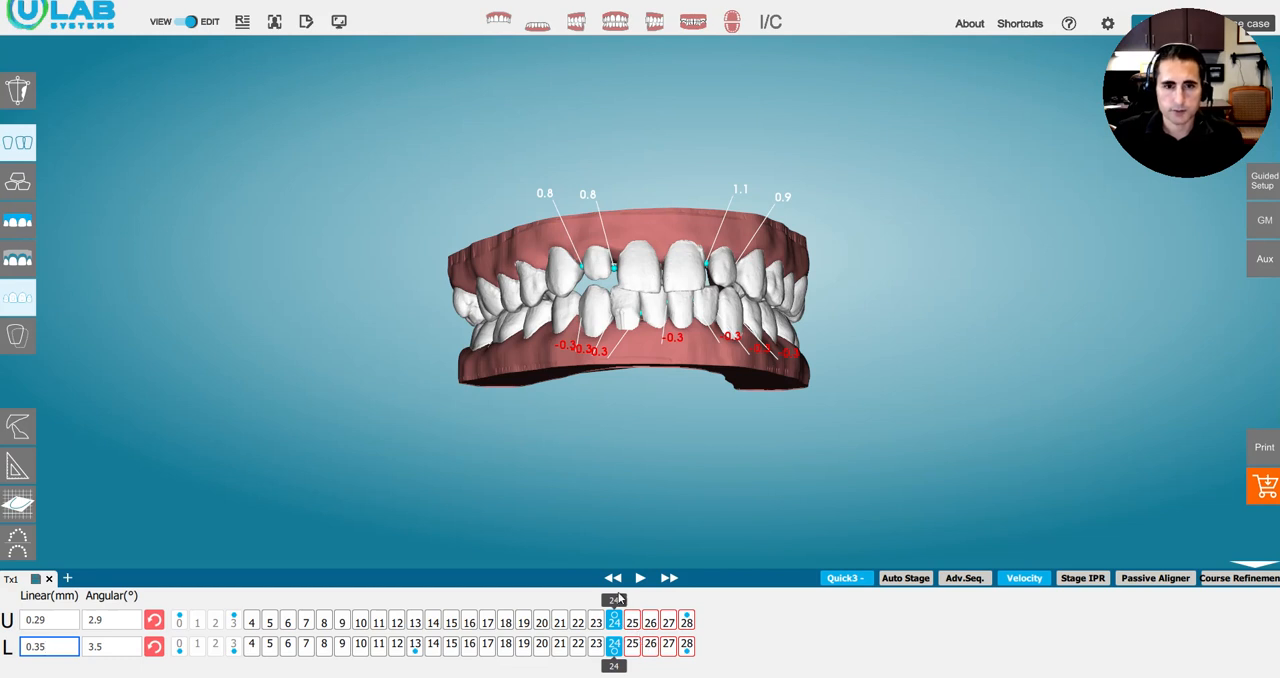
{"action": "left_click", "coordinate": [667, 621]}
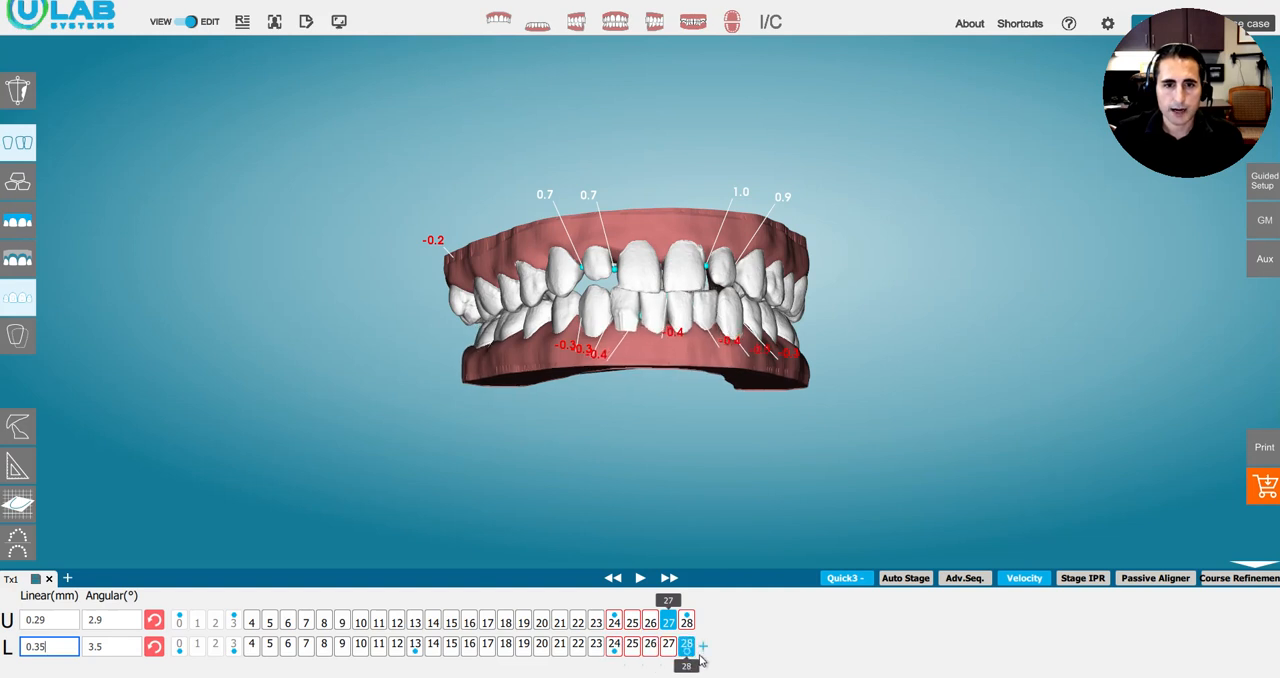
{"action": "left_click", "coordinate": [686, 621]}
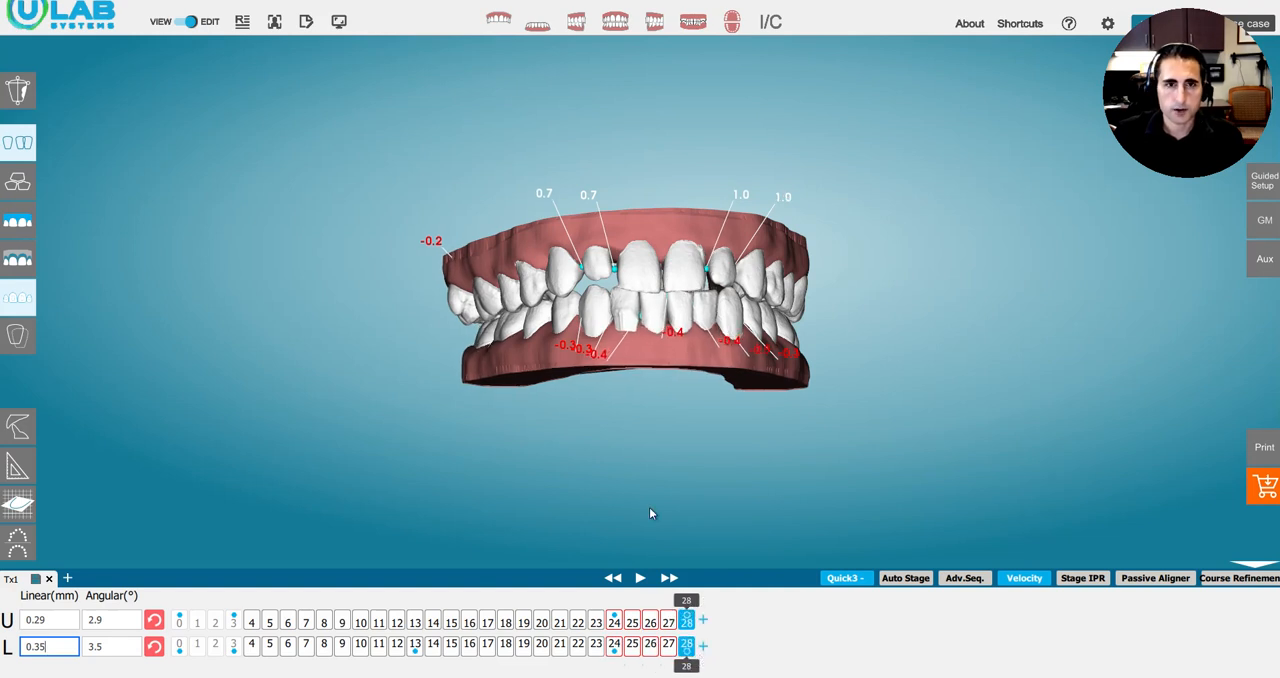
{"action": "mouse_move", "coordinate": [693, 21]}
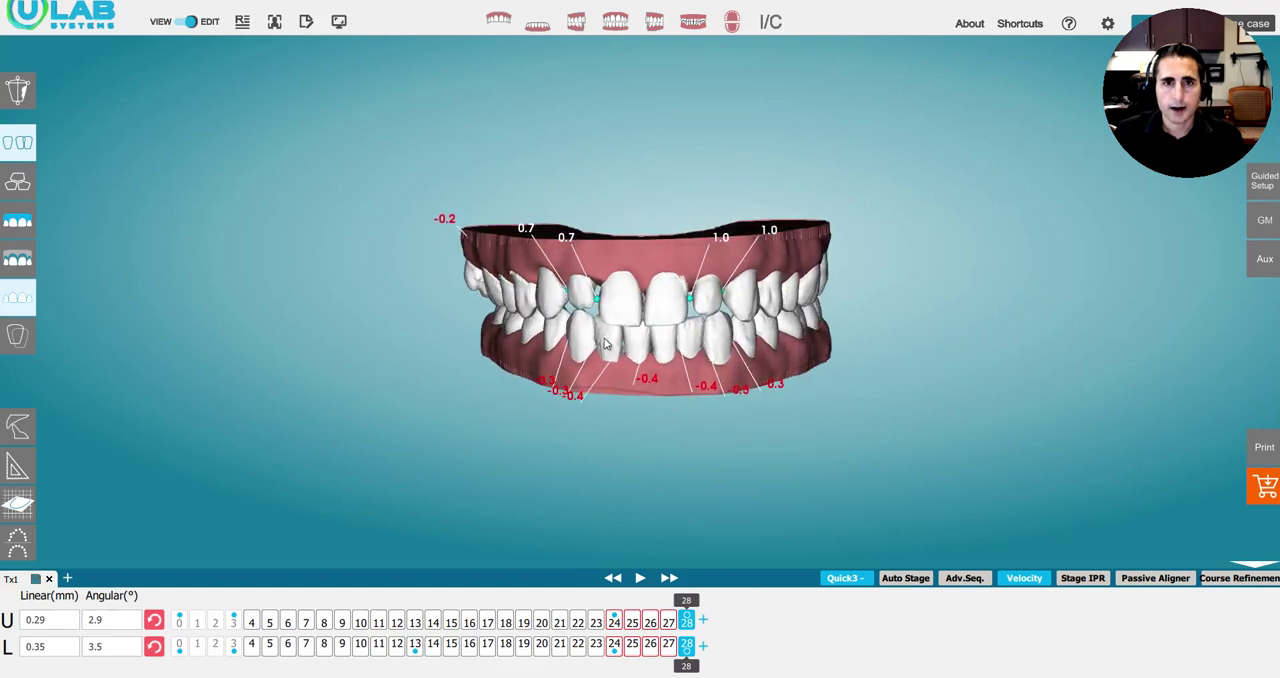
Step: Orbit the Tx1 stage-28 bite to the side and back to the front to inspect attachments
{"action": "left_click_drag", "start_coordinate": [600, 345], "coordinate": [650, 320]}
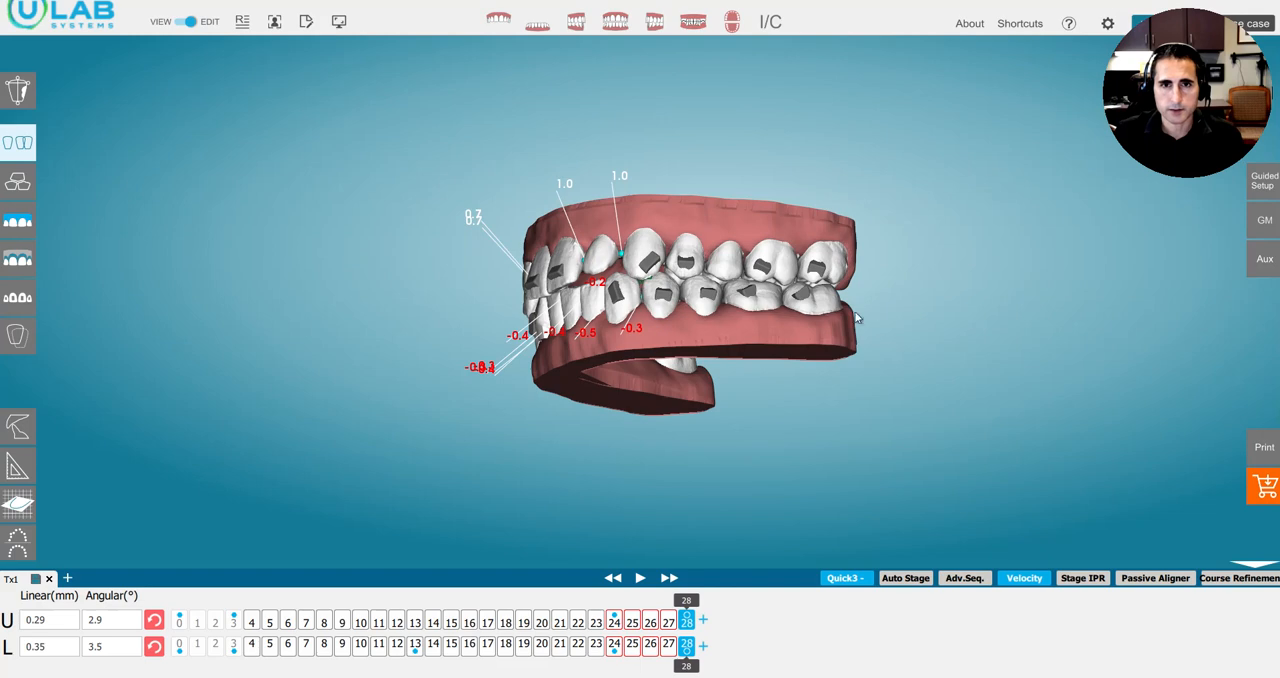
{"action": "left_click_drag", "start_coordinate": [700, 290], "coordinate": [620, 300]}
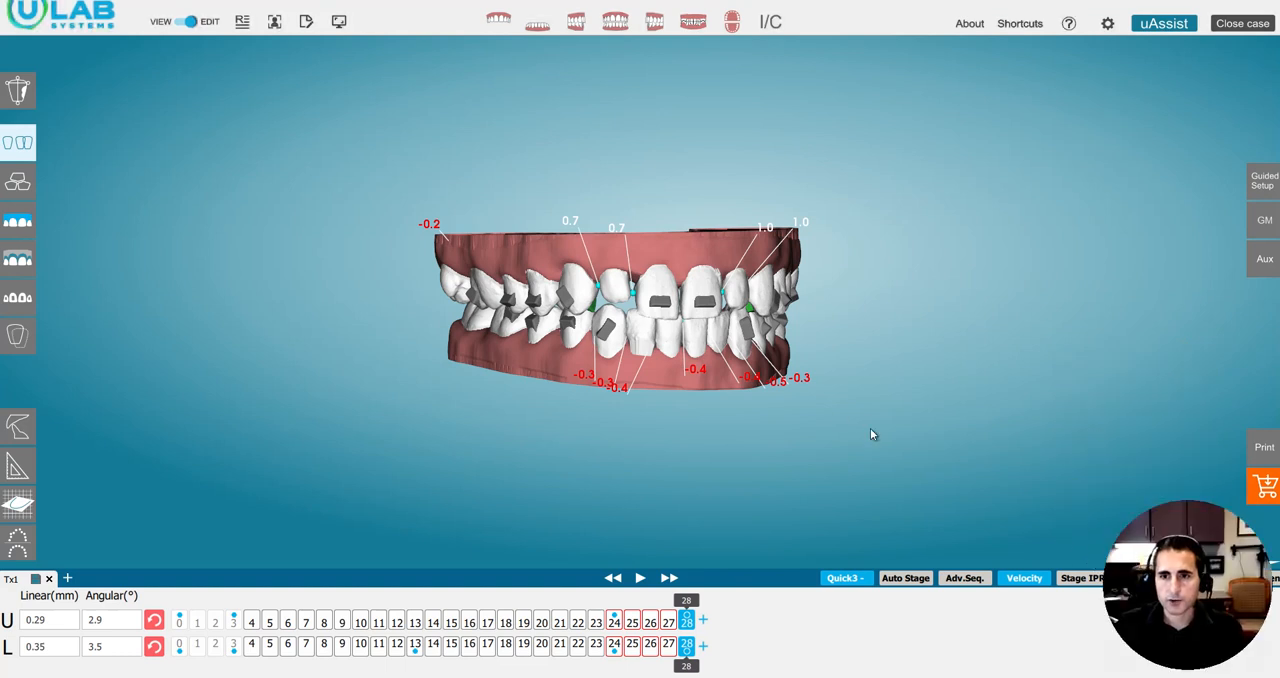
{"action": "mouse_move", "coordinate": [718, 288]}
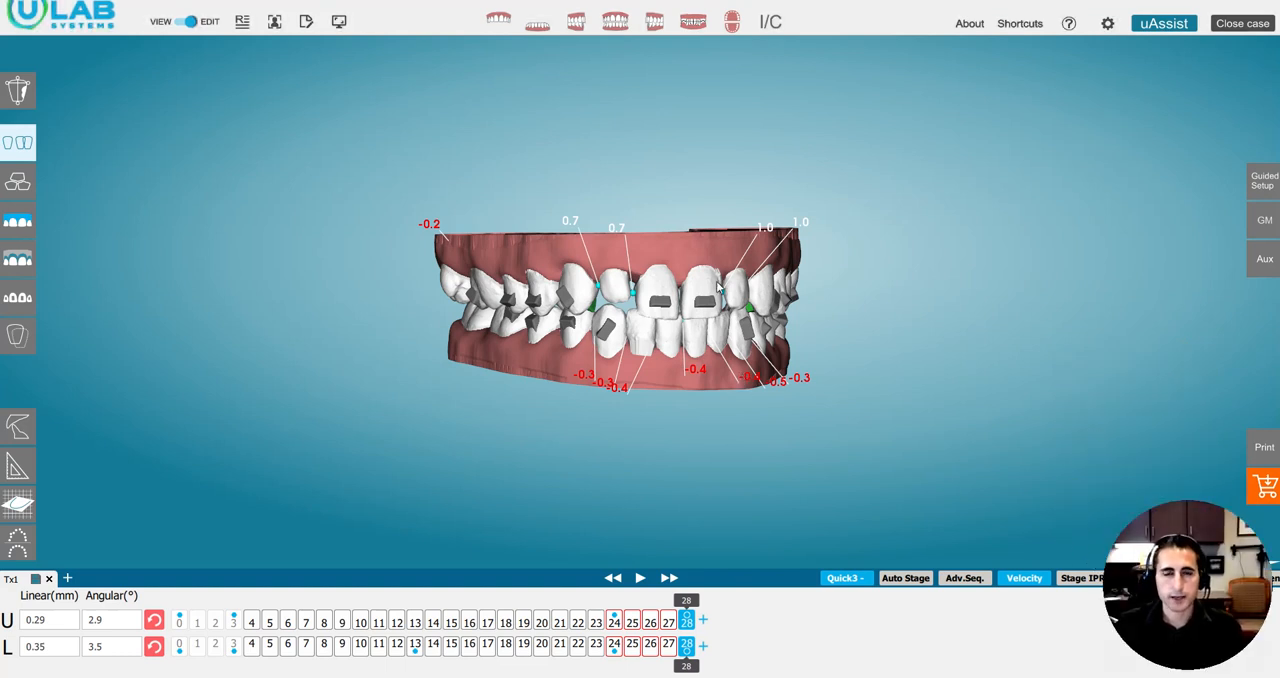